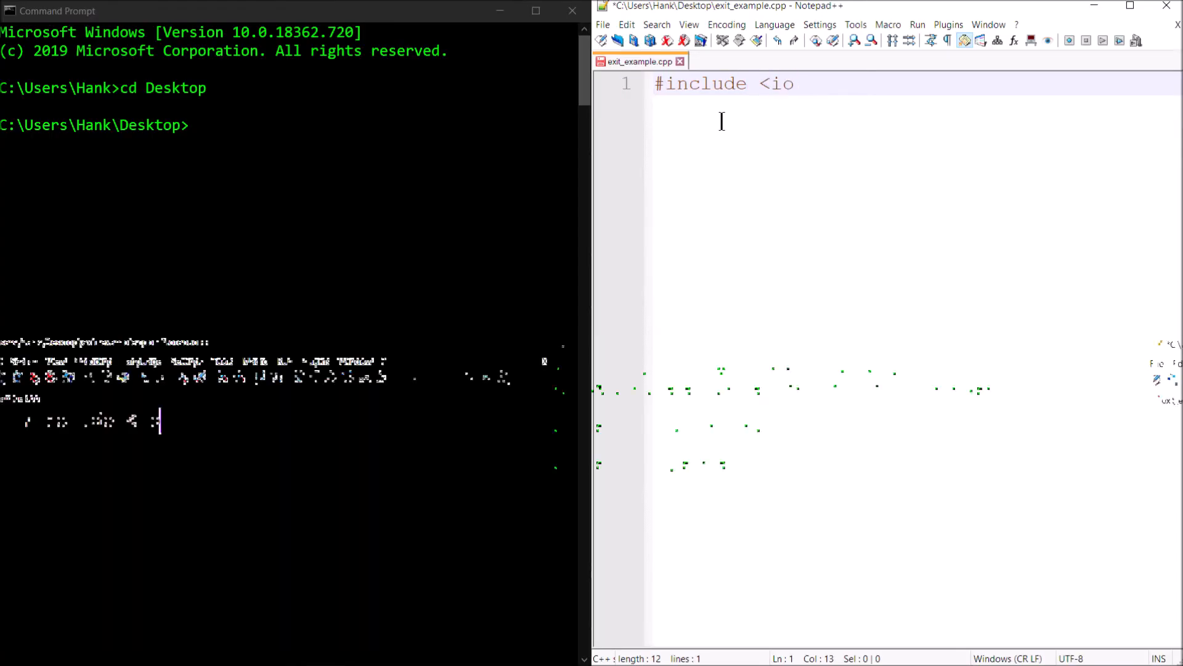
# Add #include <iostream>, #include <cstdlib>, using namespace std; and an int main() header
pyautogui.write('stream>')
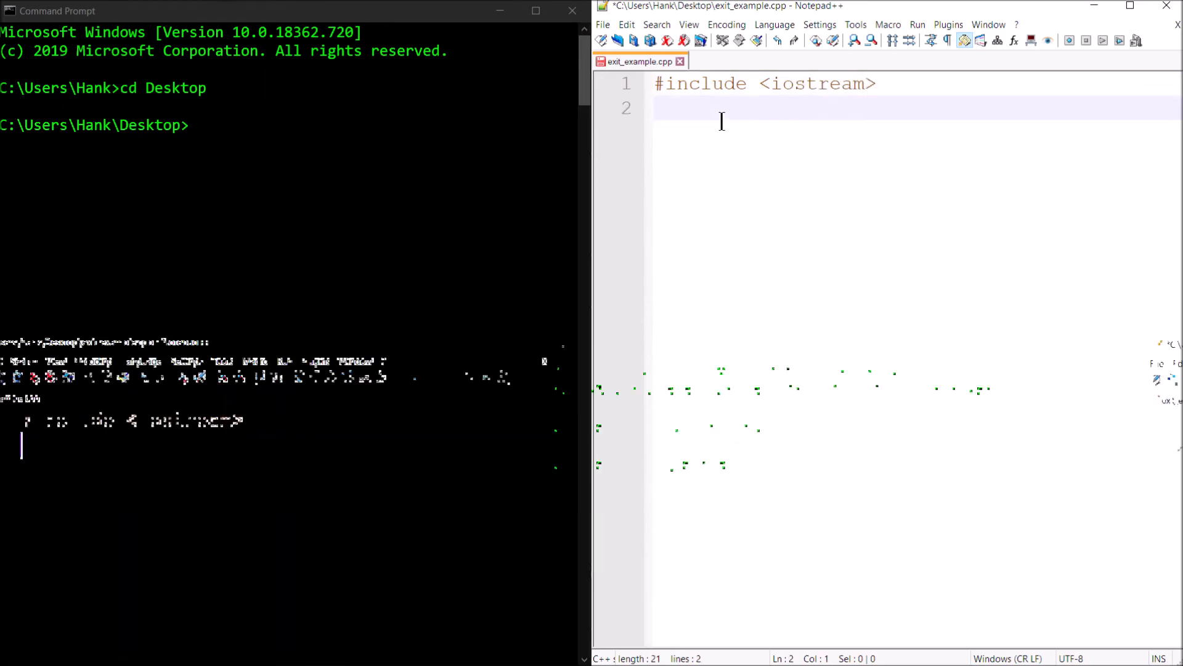
pyautogui.write('#include <cstdlib>  // access to exi')
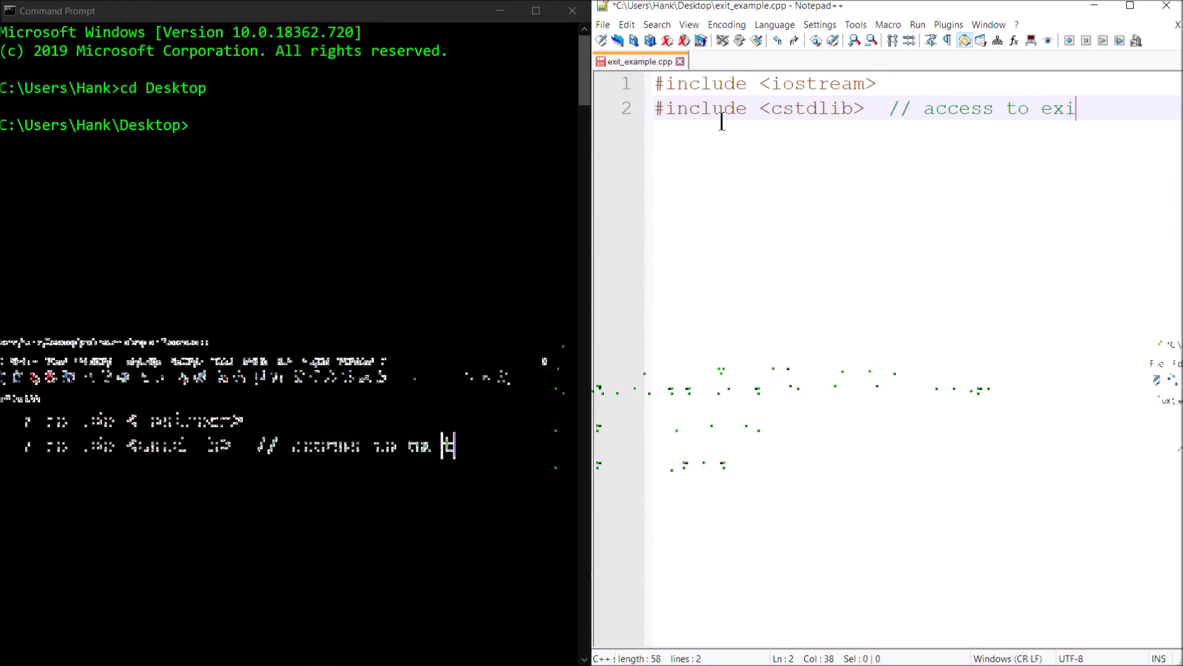
pyautogui.write('t()')
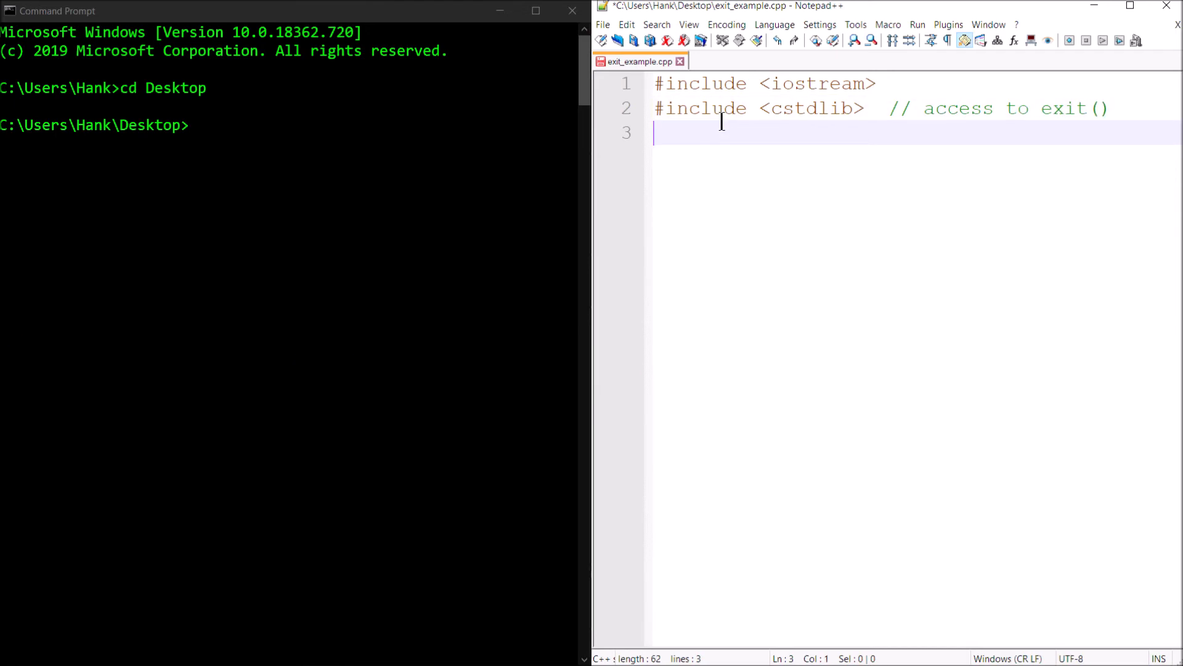
pyautogui.write('using namesp')
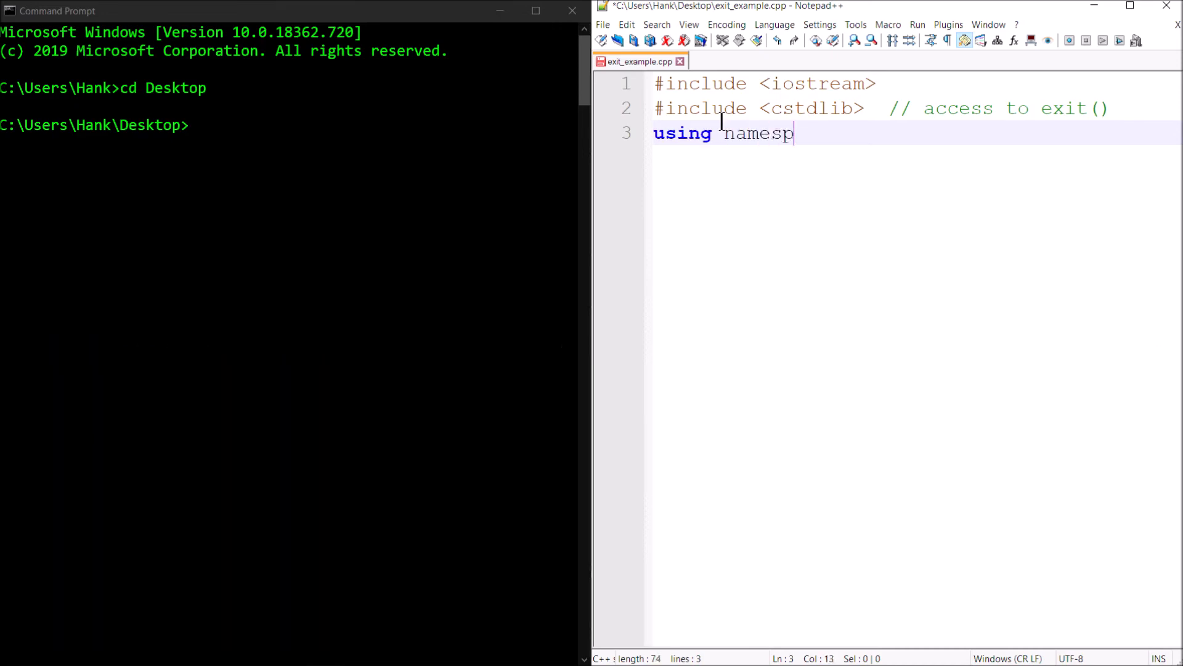
pyautogui.write('ace std;')
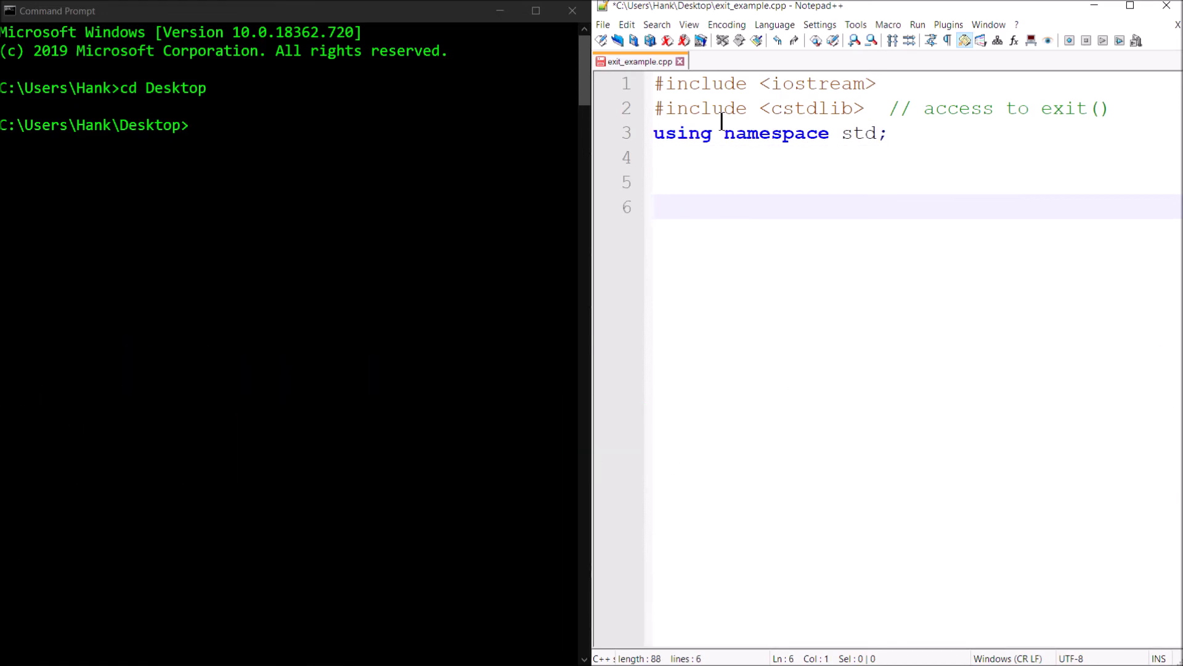
pyautogui.write('int main()')
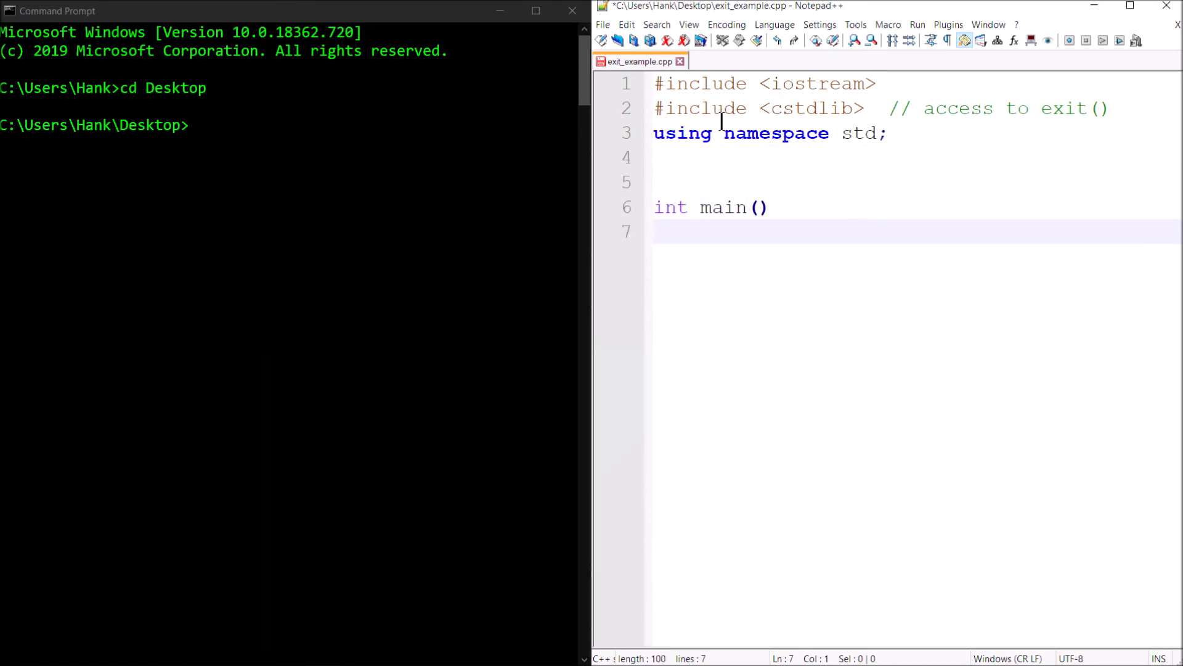
# Open main's body and declare the void print(); prototype
pyautogui.write('{')
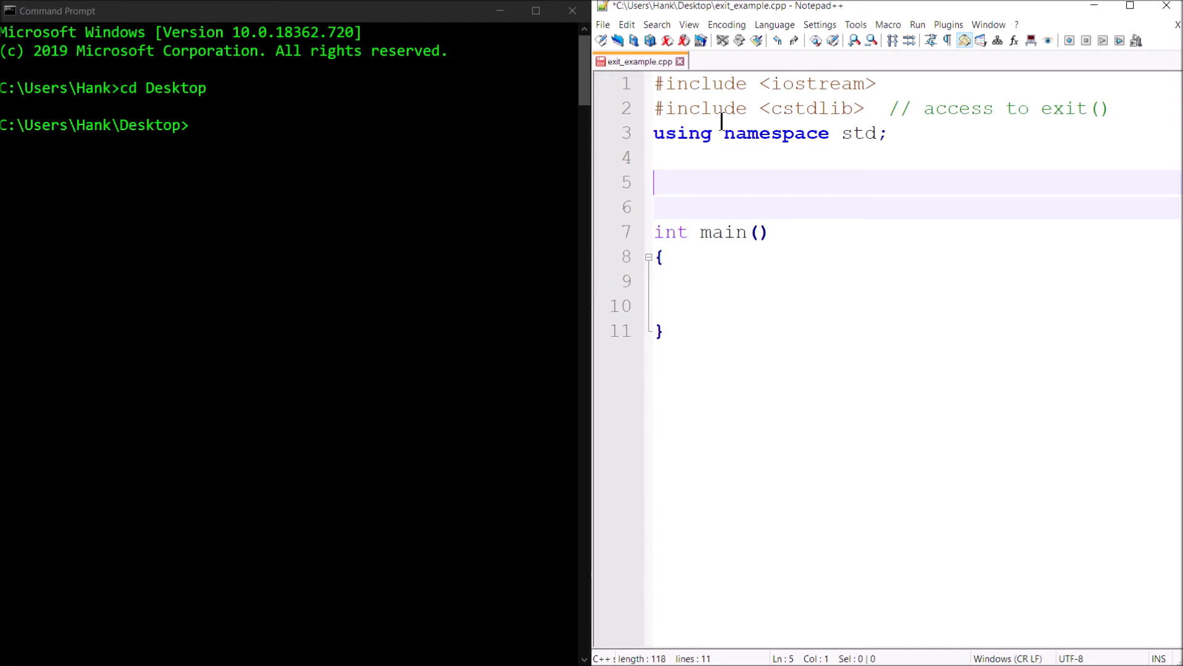
pyautogui.write('void')
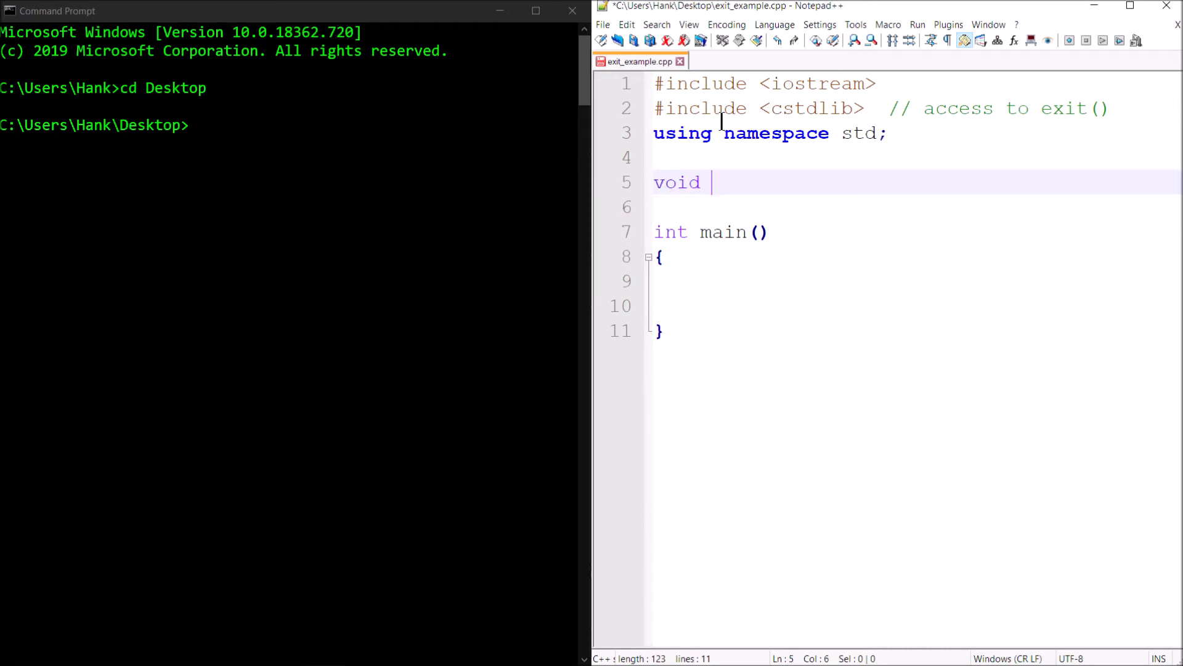
pyautogui.write('print(')
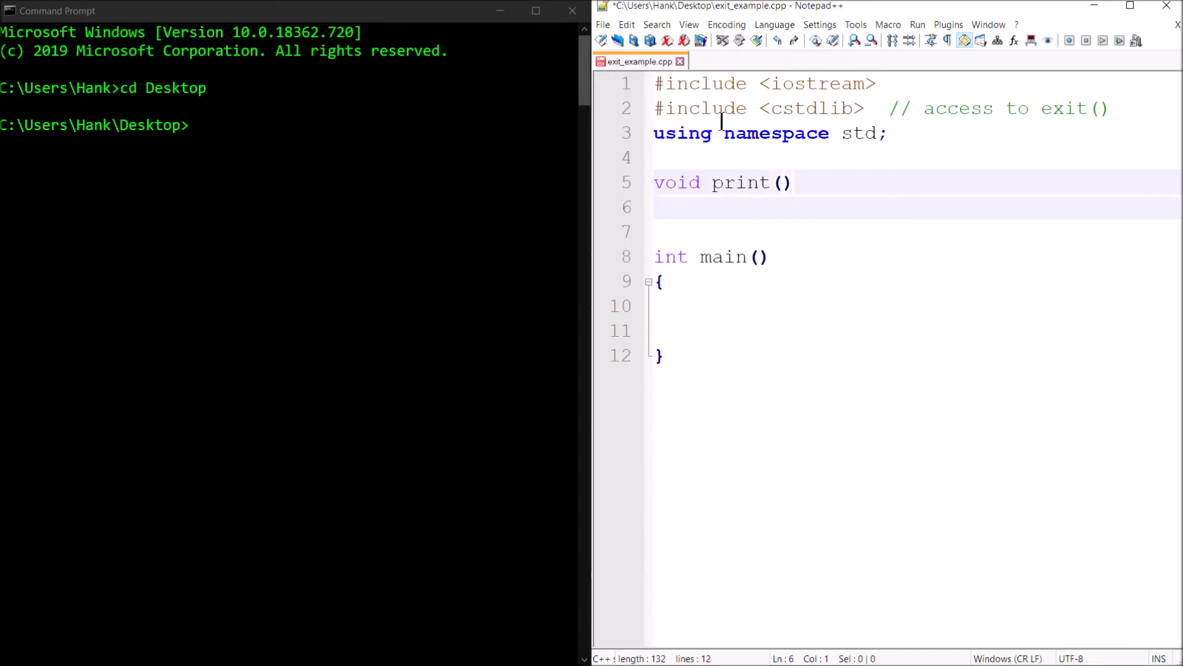
pyautogui.write(';')
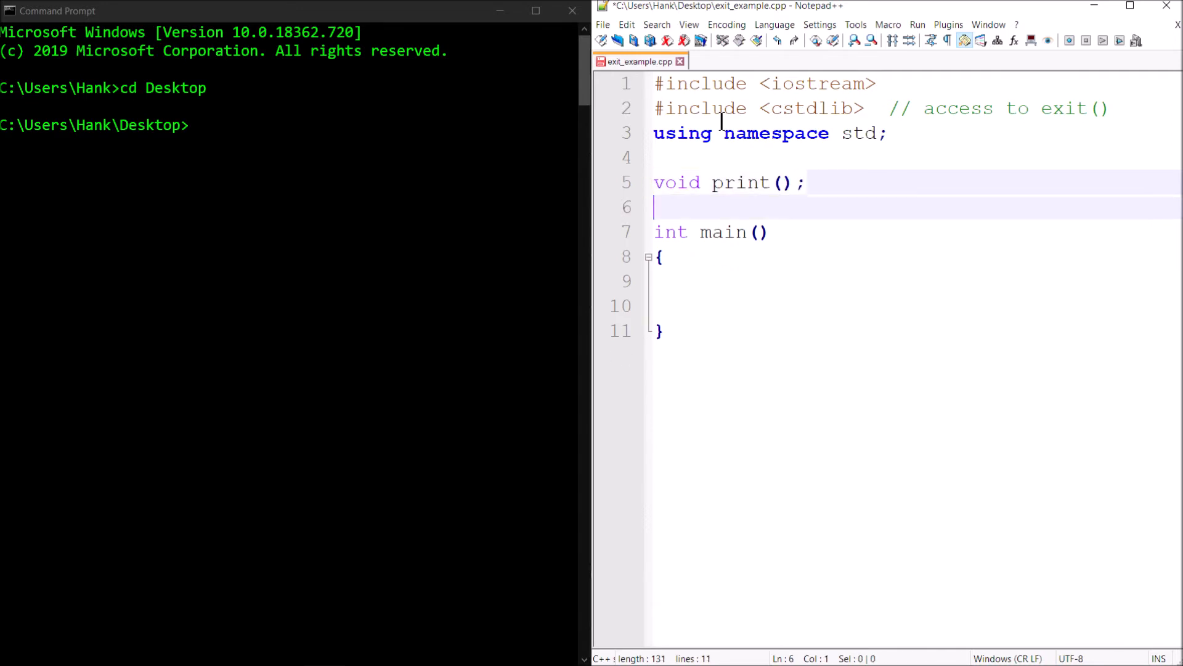
# Define print() to output "Hello!\n" and call print(); from main
pyautogui.write('void print(')
pyautogui.write('{')
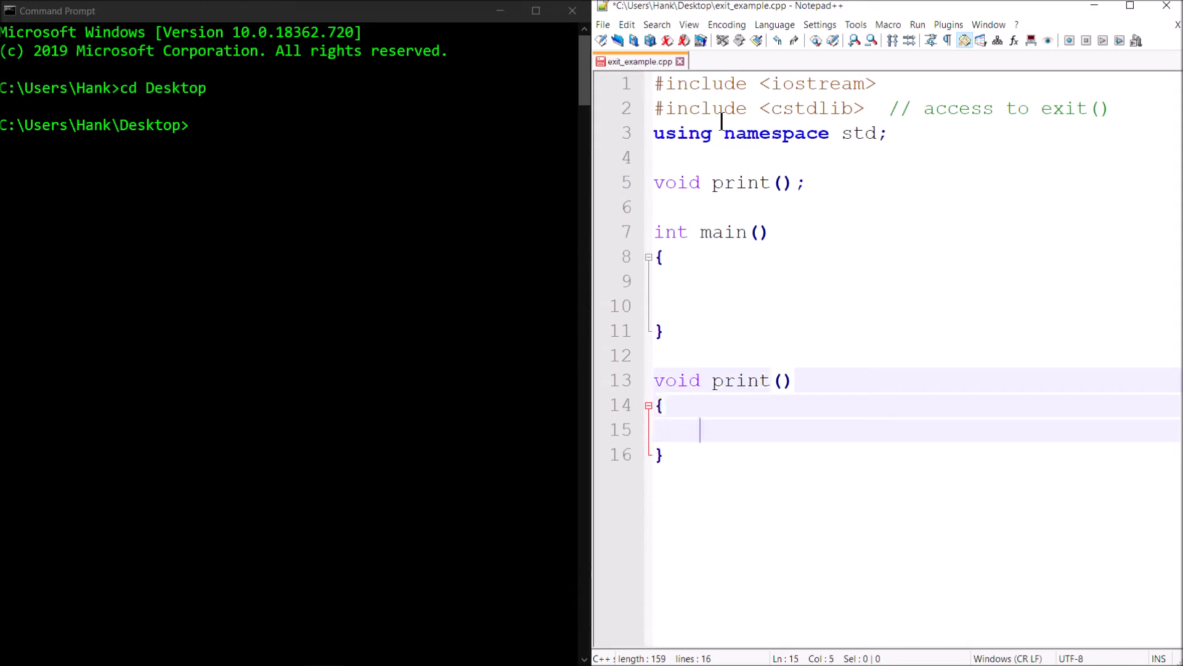
pyautogui.write('cout << "H')
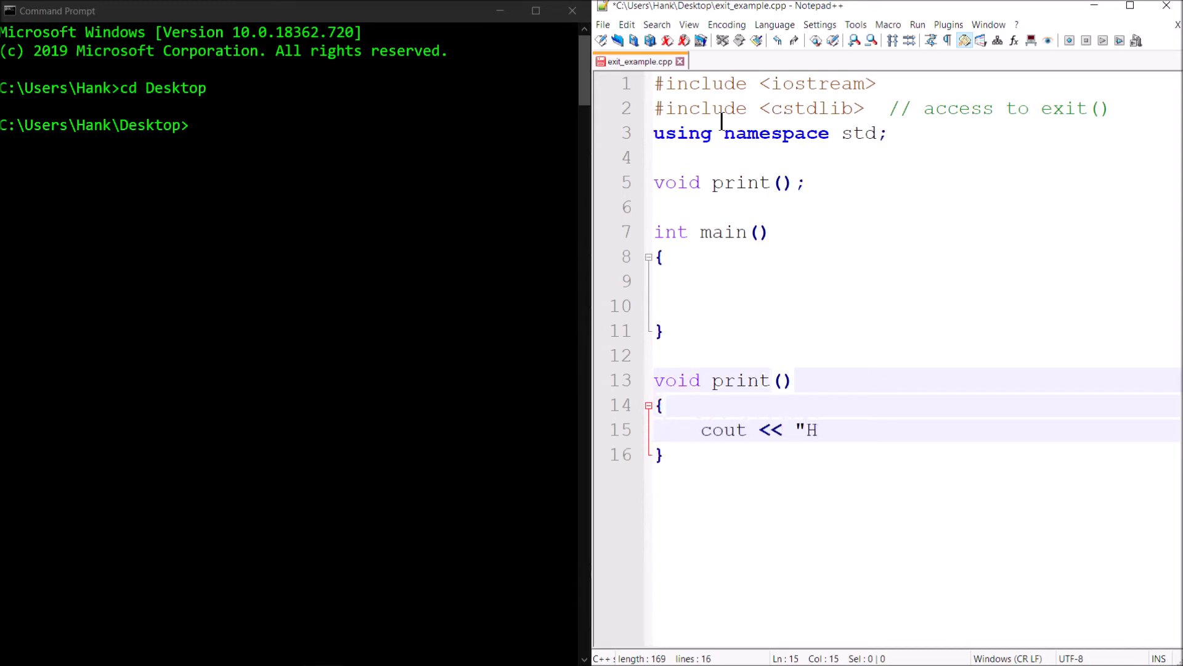
pyautogui.write('ello!')
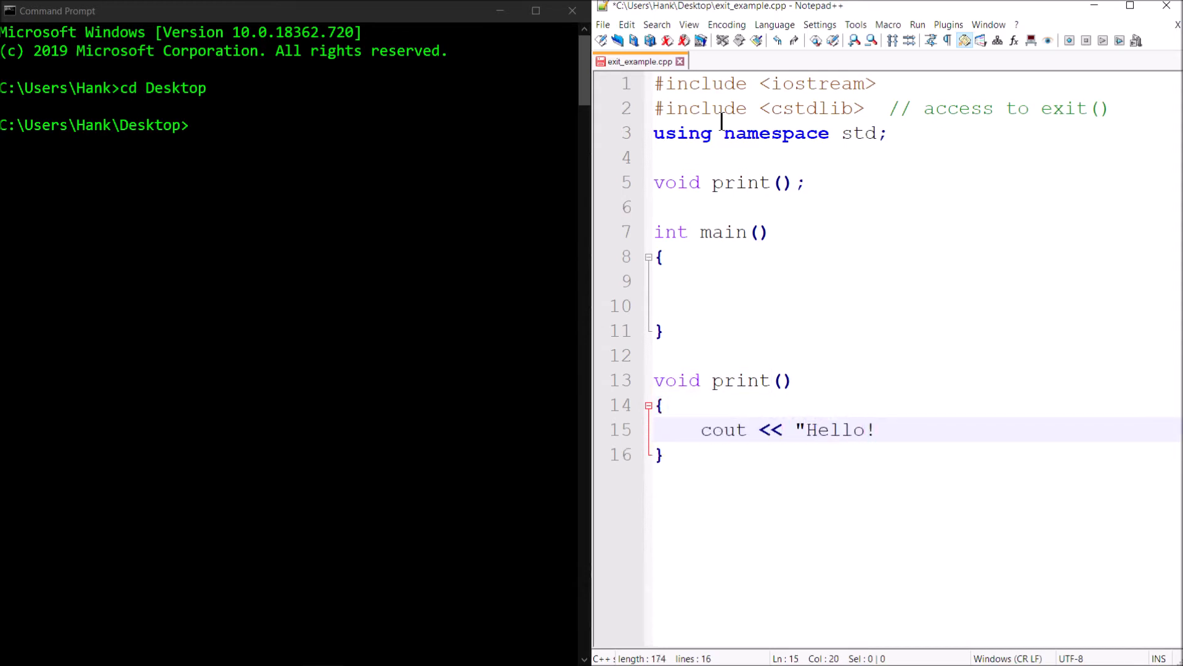
pyautogui.write('\\n";')
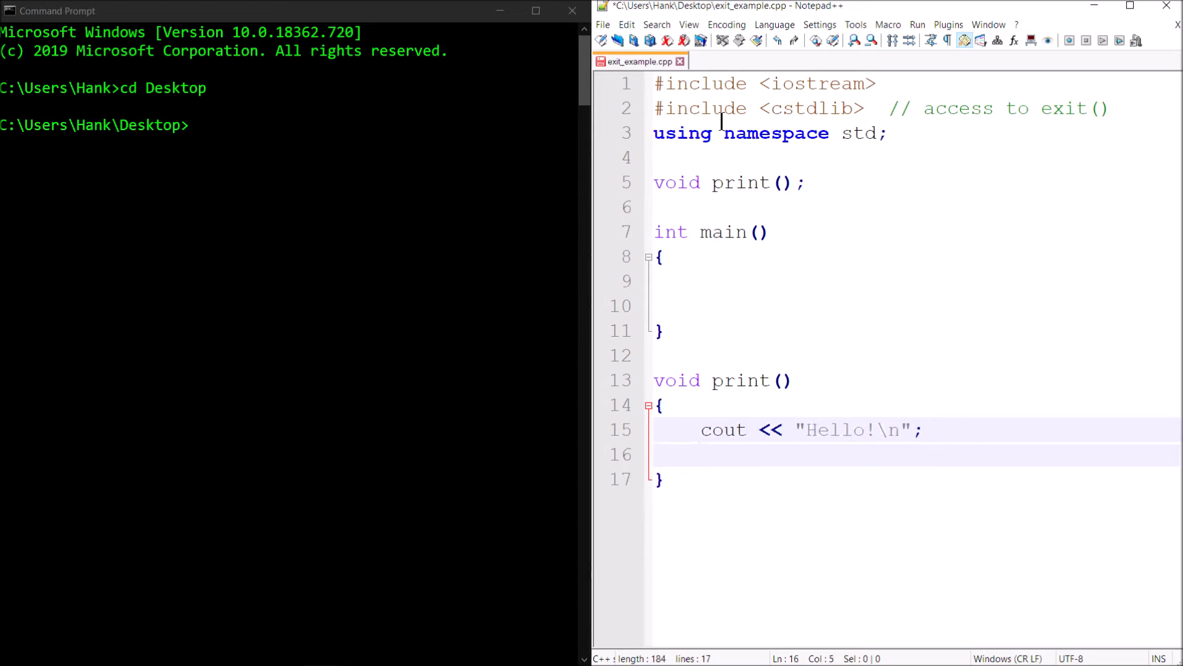
pyautogui.press('Backspace')
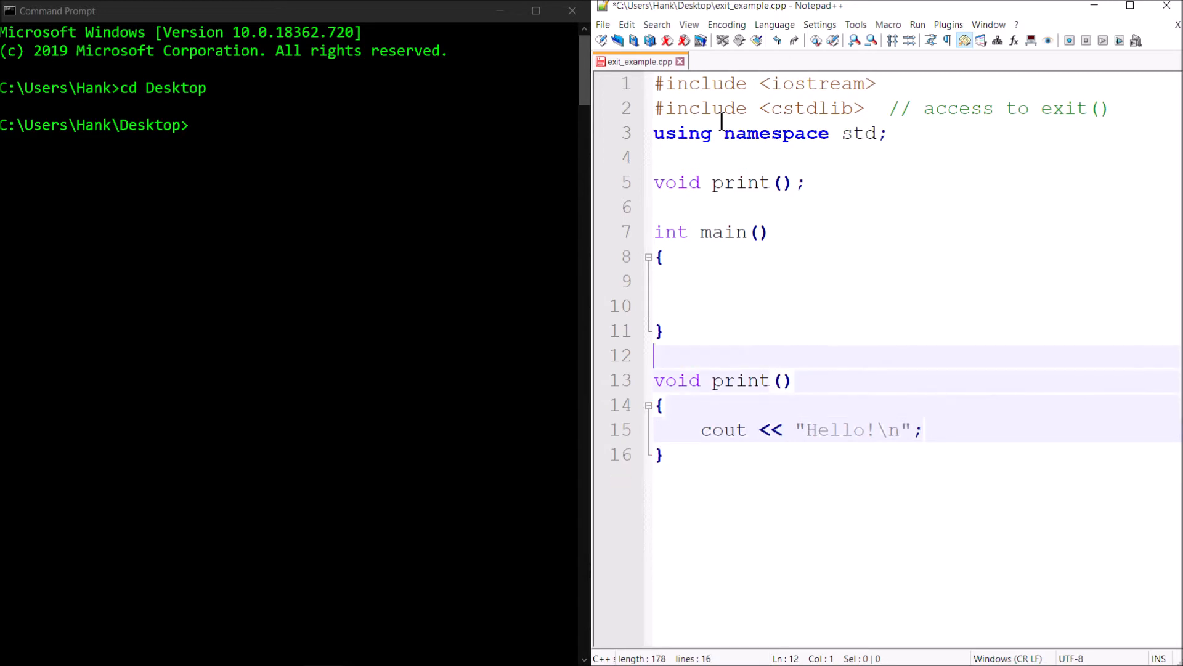
pyautogui.write('print')
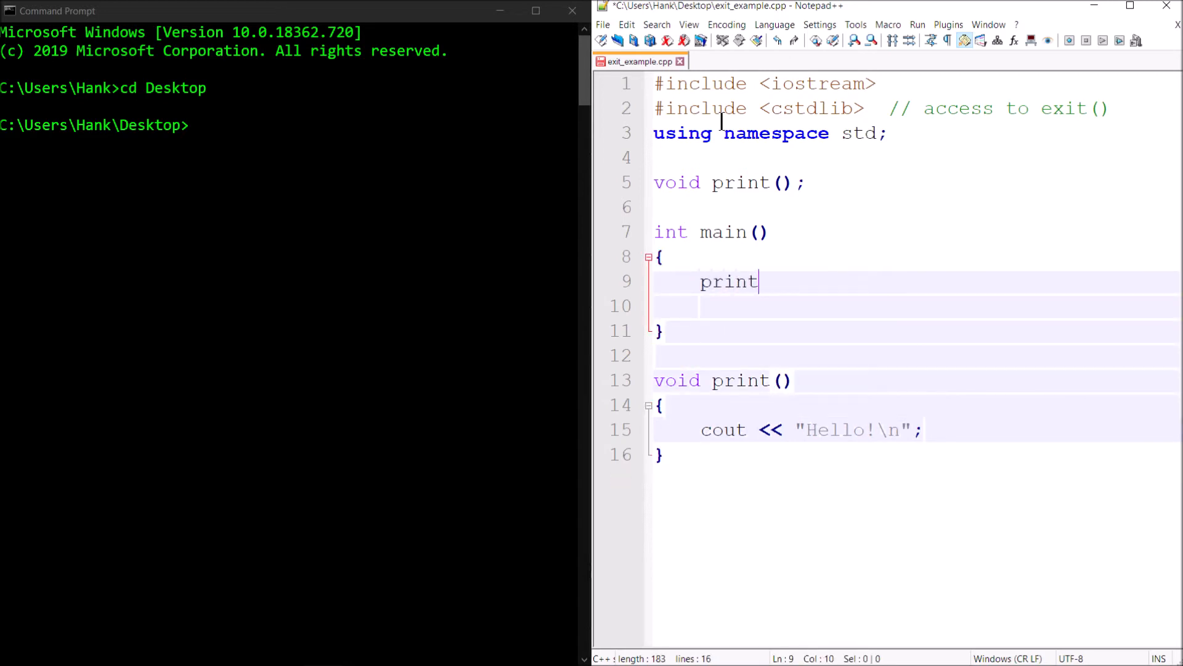
pyautogui.write('();')
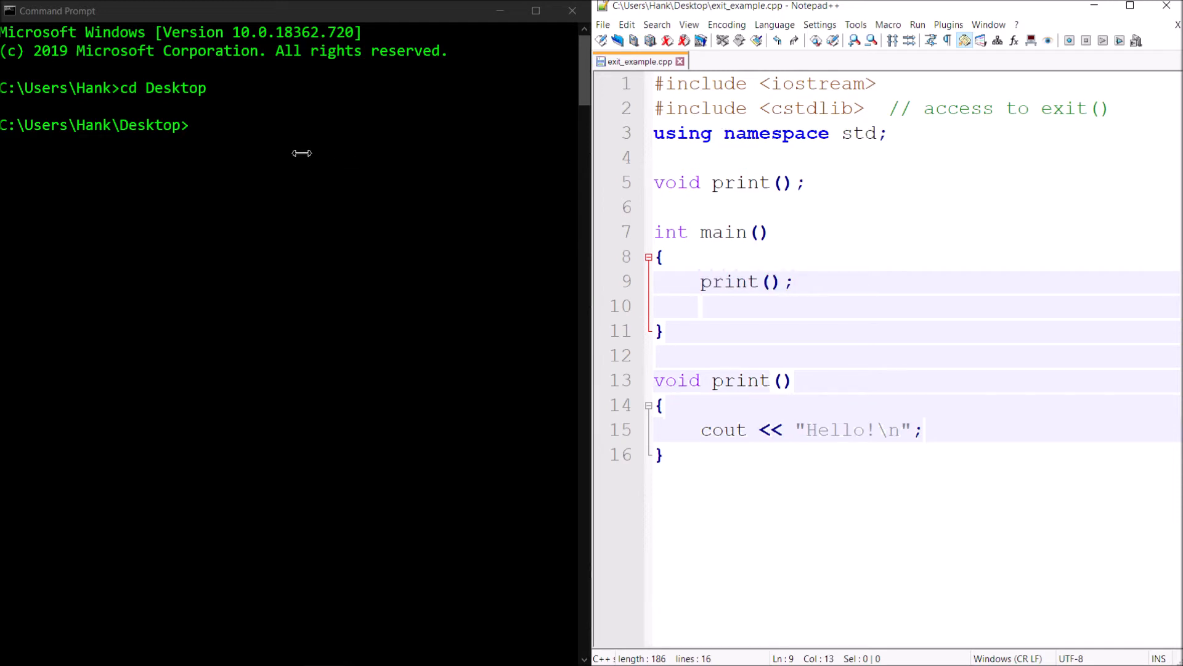
# Compile exit_example.cpp with c++, then select the Hello output line in print()
pyautogui.write('c++')
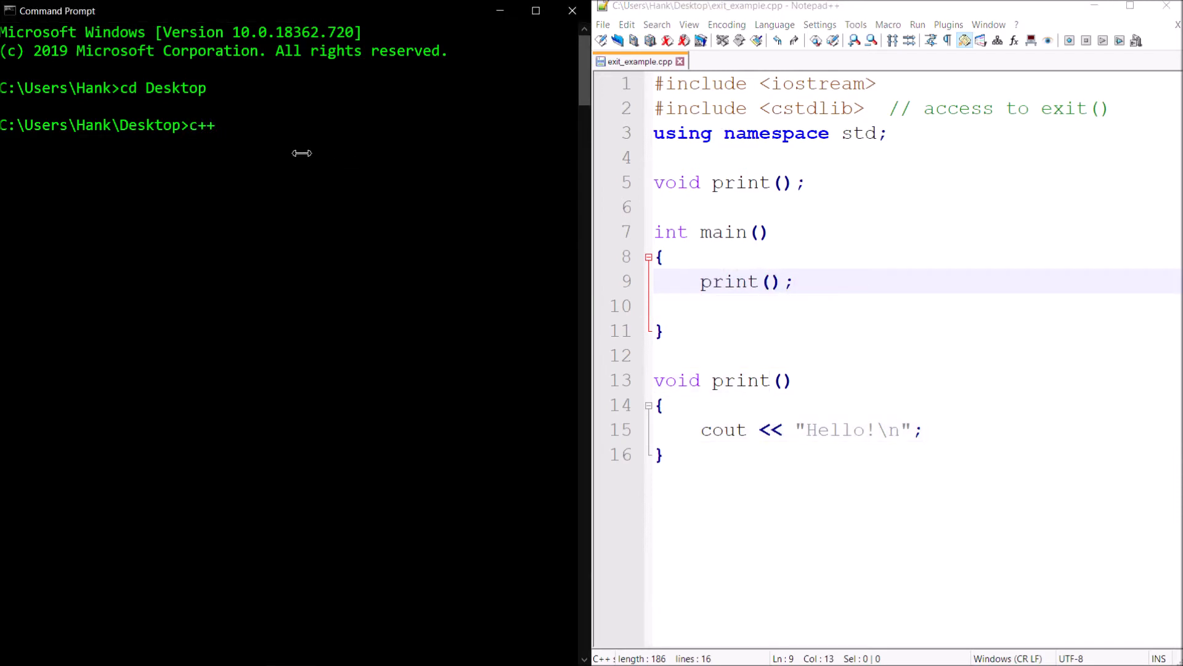
pyautogui.write('exit_examp.')
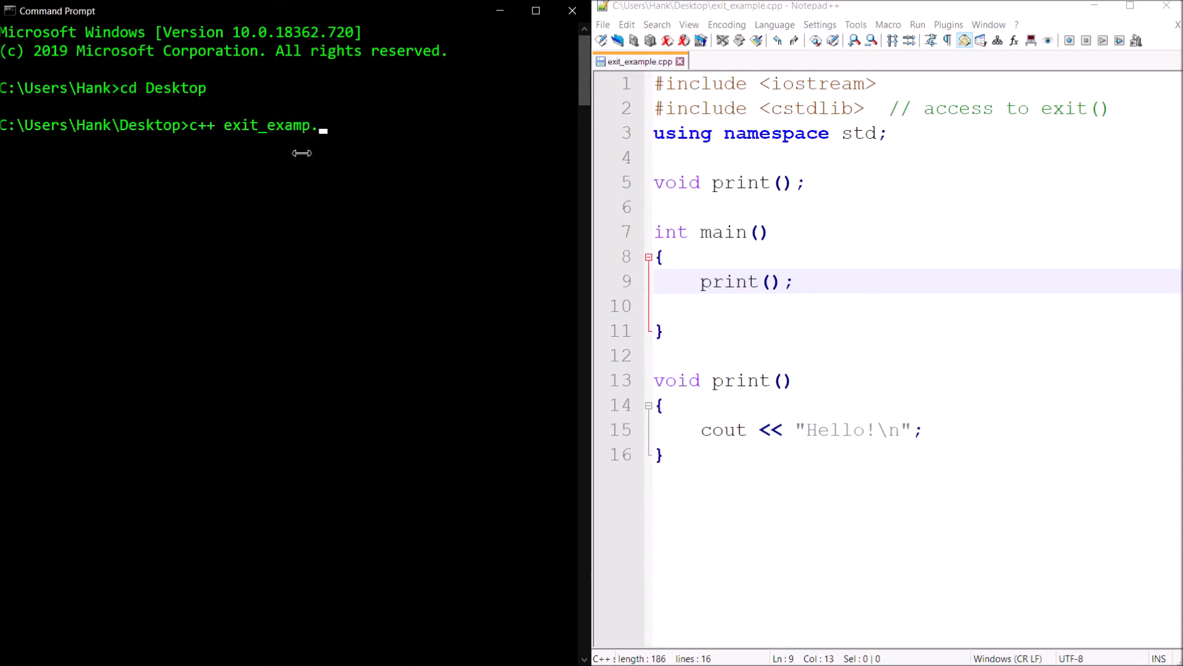
pyautogui.press('Enter')
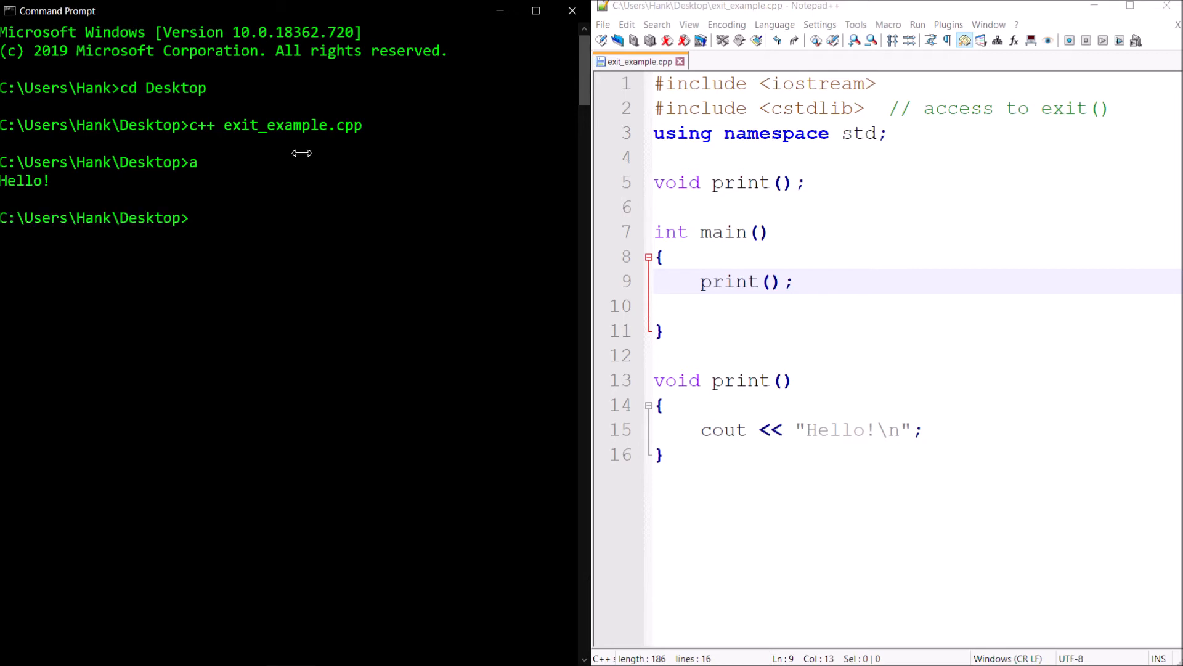
pyautogui.doubleClick(729, 281)
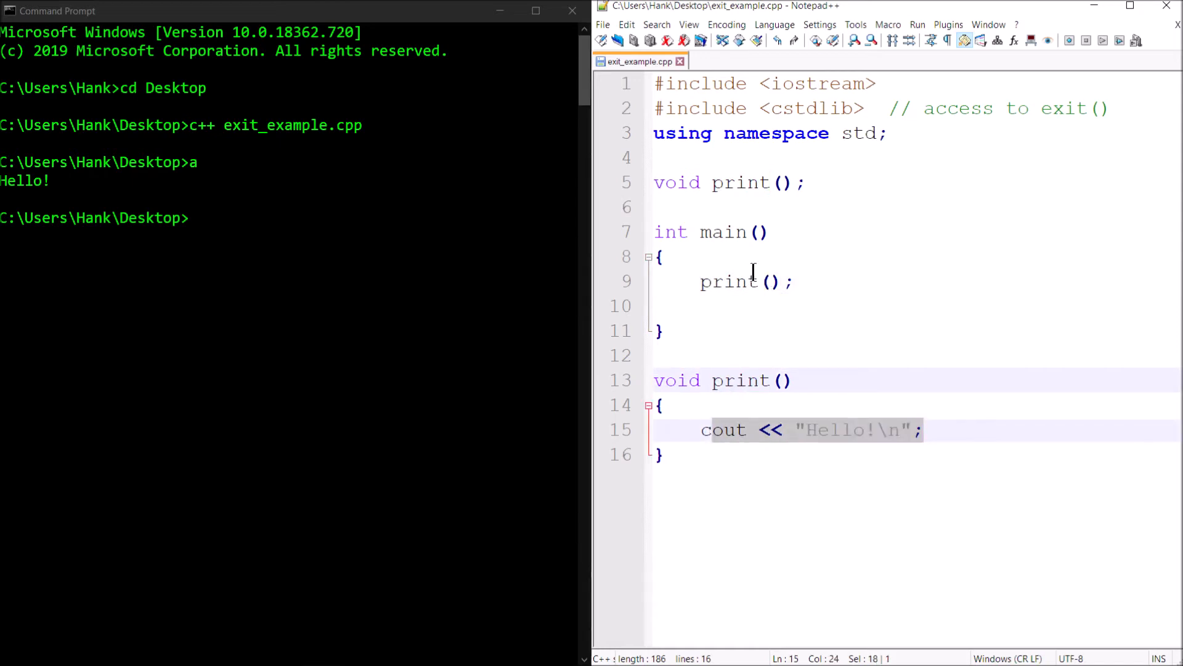
# Add cout << "Goodbye!\n"; to main after the print() call
pyautogui.write('c')
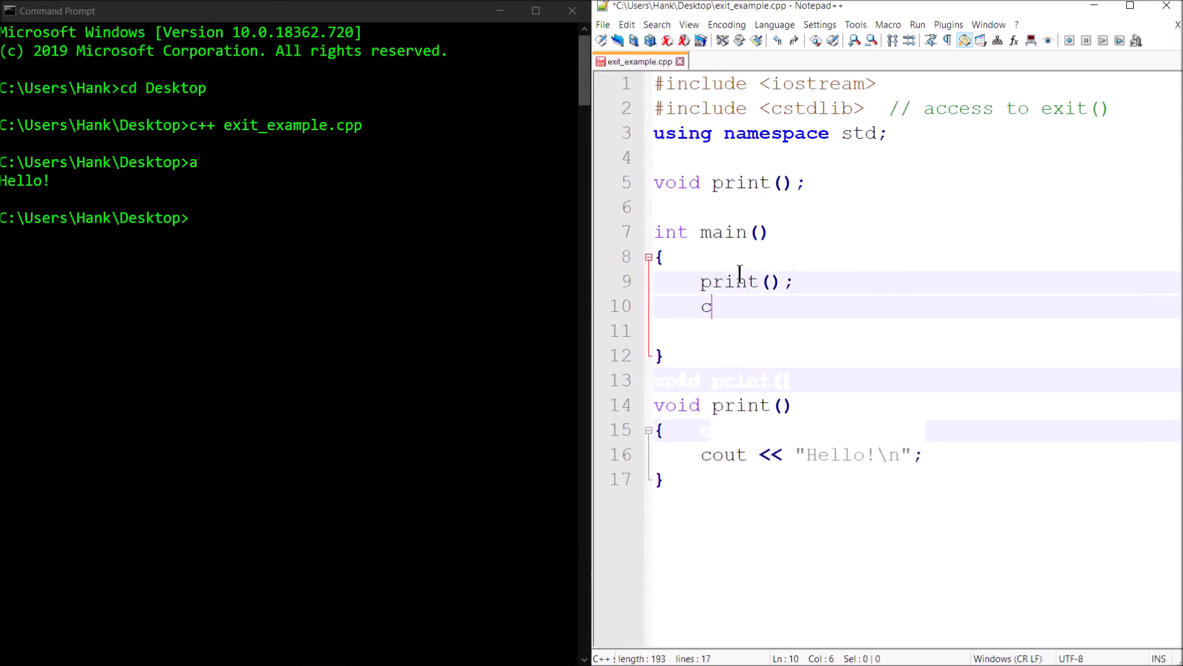
pyautogui.write('out << "Go')
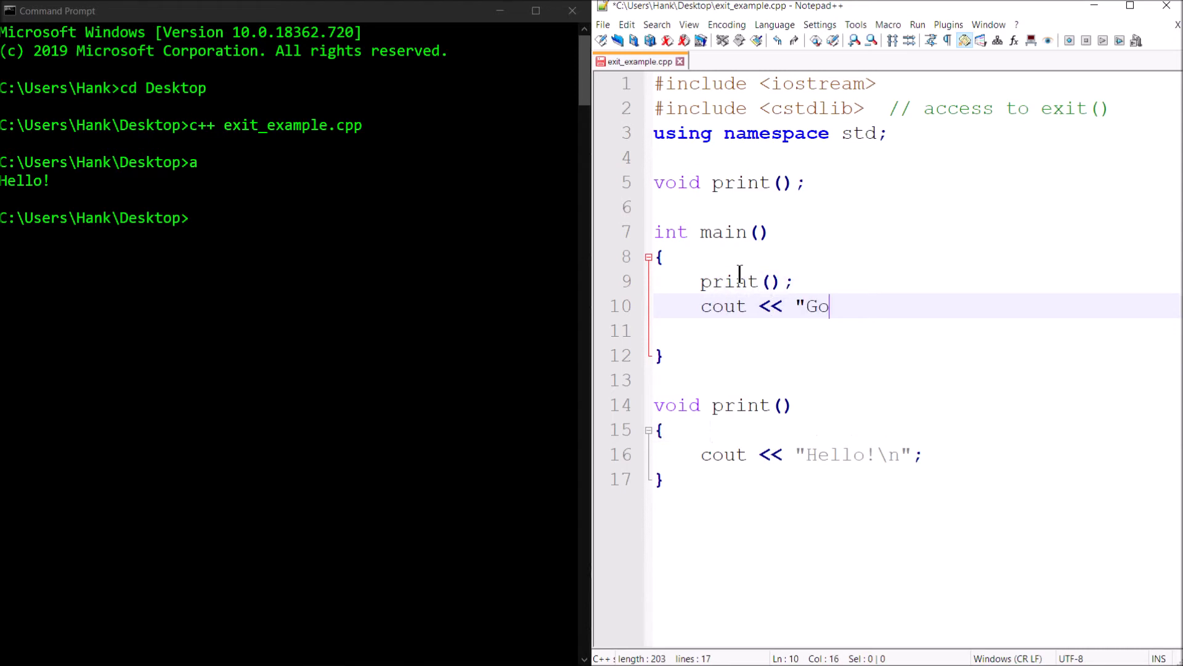
pyautogui.write("odbye!'")
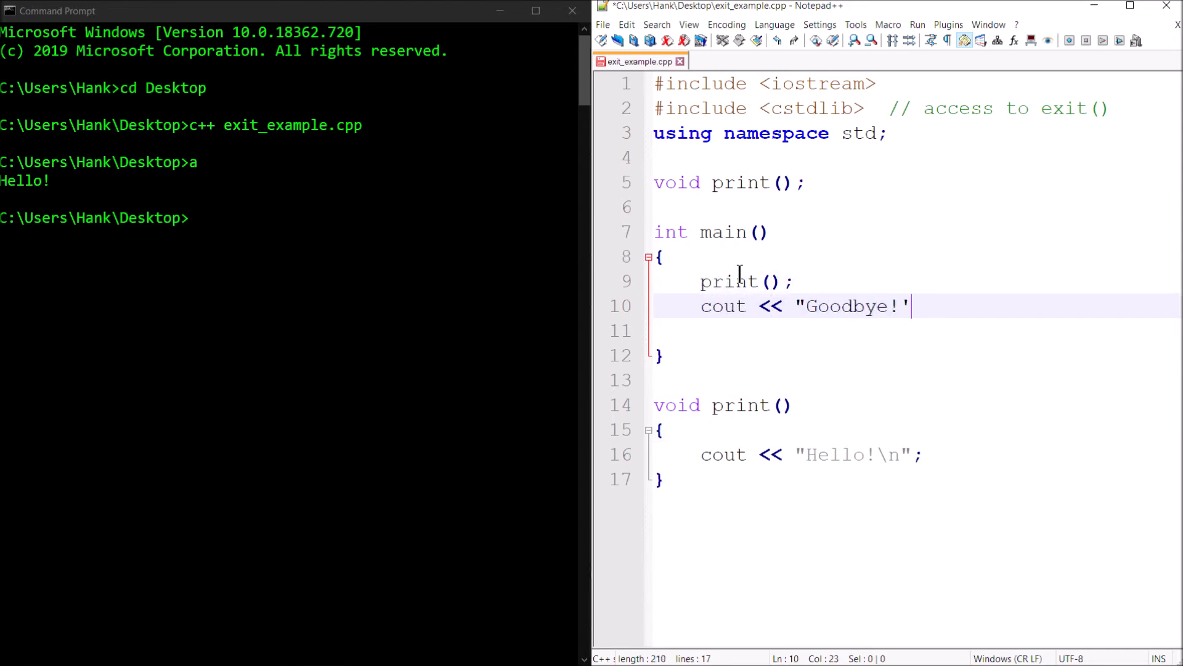
pyautogui.write('\\n";')
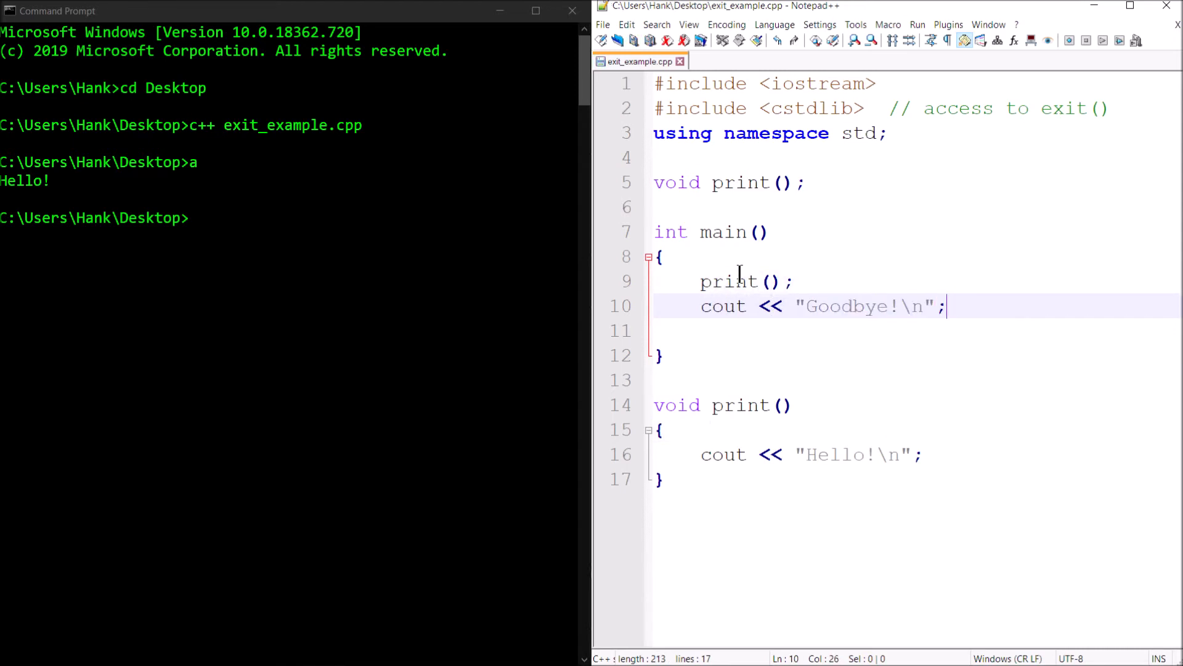
# Recompile exit_example.cpp, run a, and begin a new line in print()
pyautogui.write('c++ exit_example.cpp')
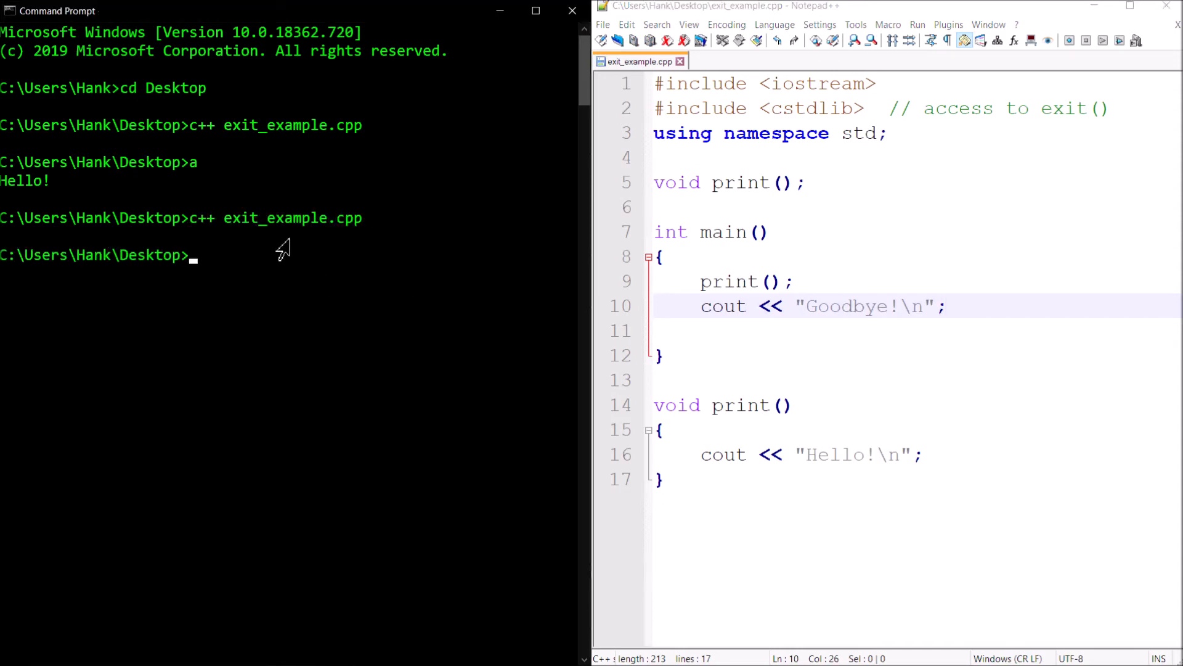
pyautogui.write('a')
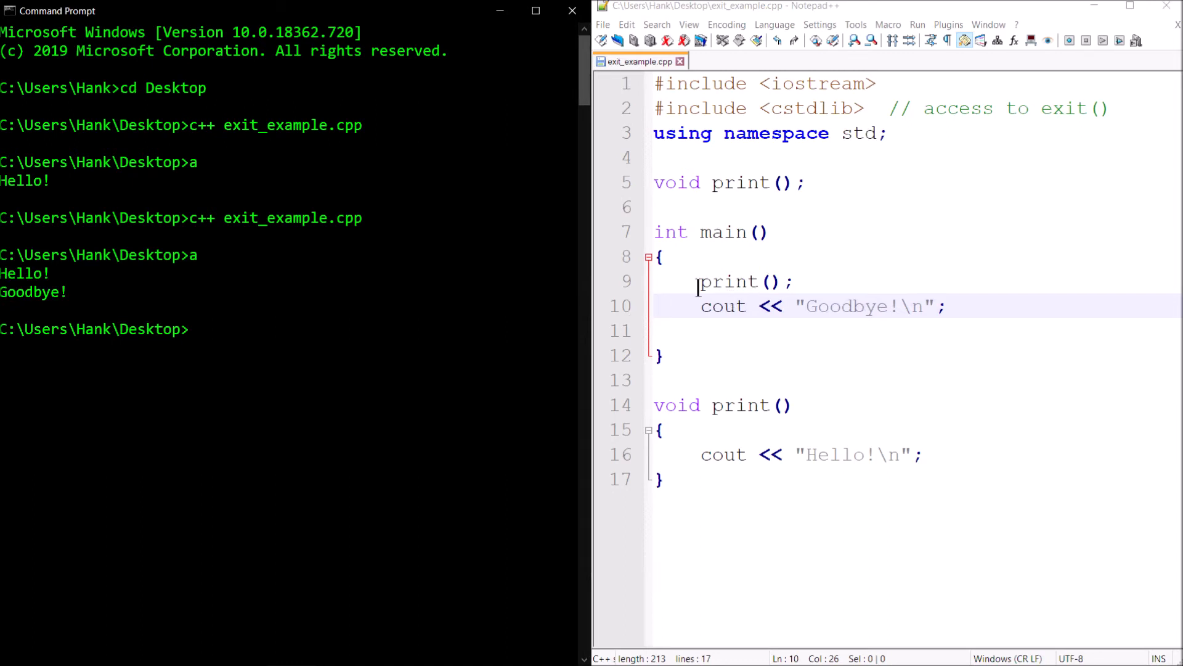
pyautogui.moveTo(700, 306)
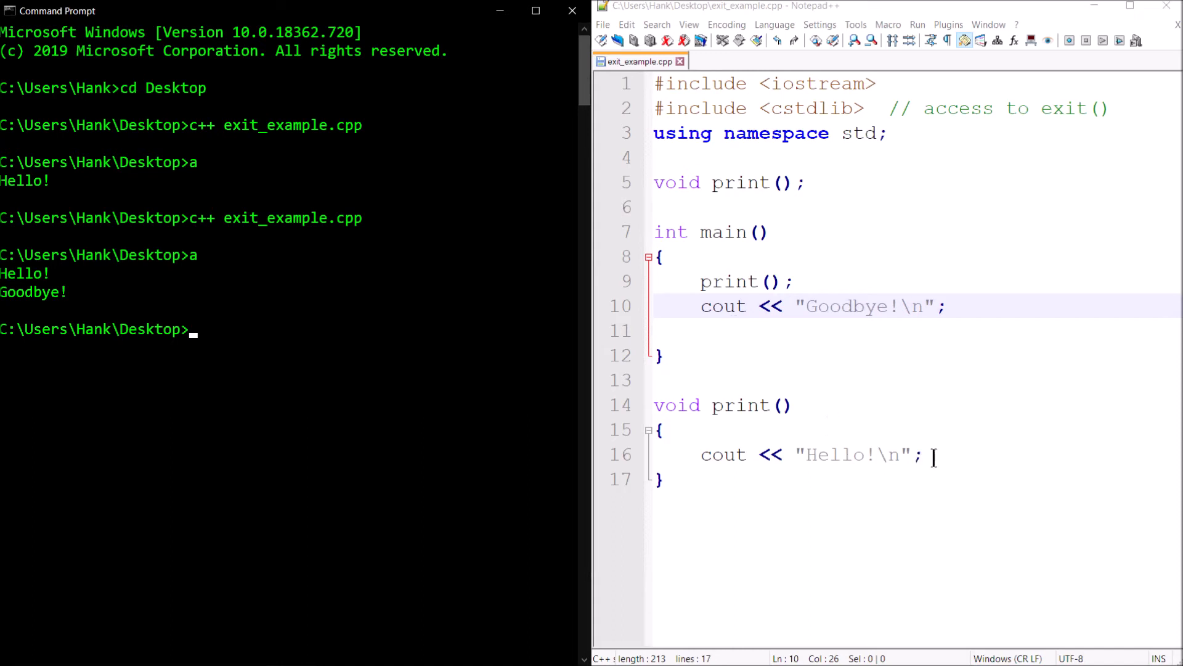
pyautogui.write('re')
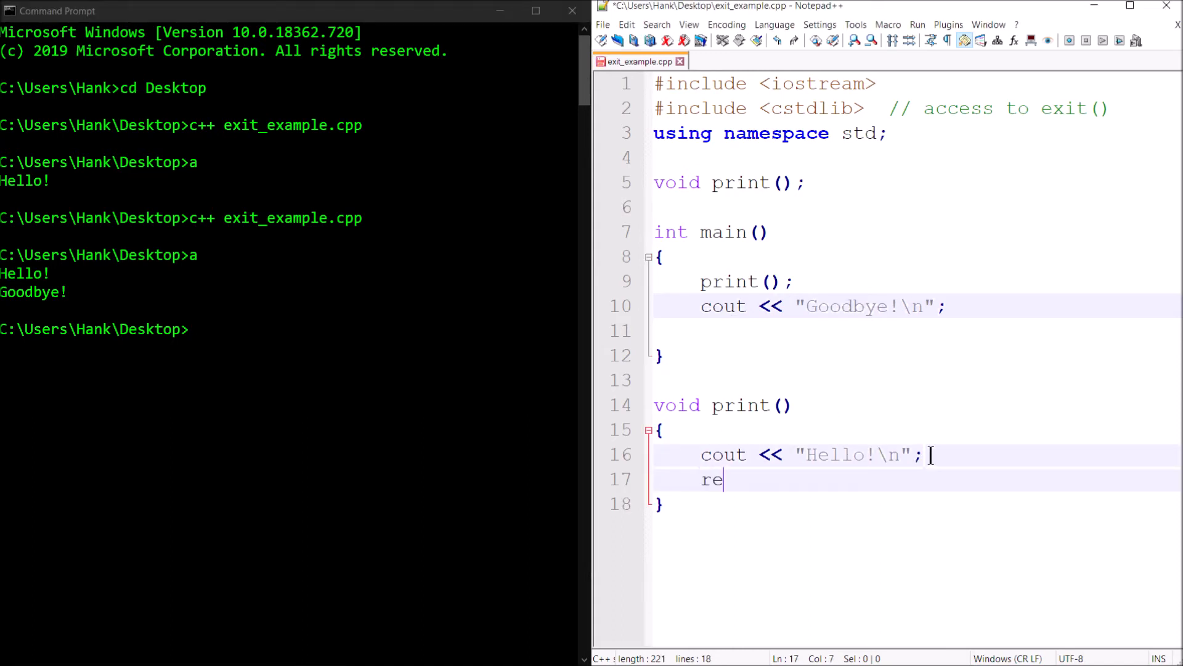
# Finish return; in print(), recompile exit_example.cpp, and select return for replacement
pyautogui.write('turn;')
pyautogui.click(289, 329)
pyautogui.write('a')
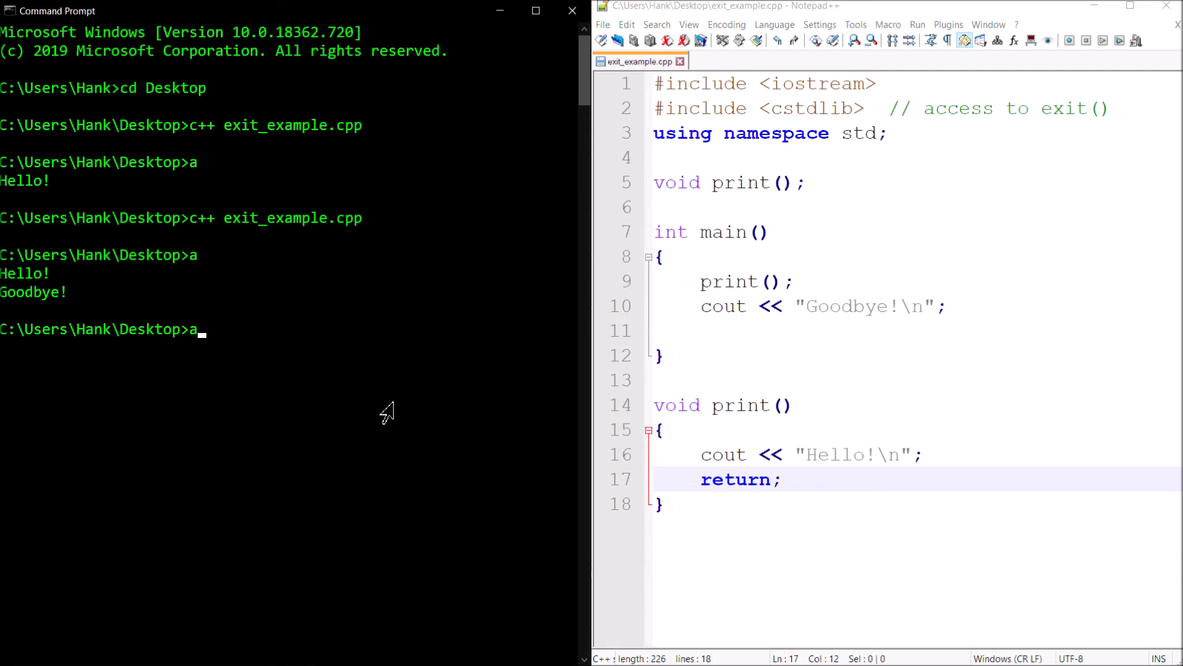
pyautogui.write('++ exit_example.cpp')
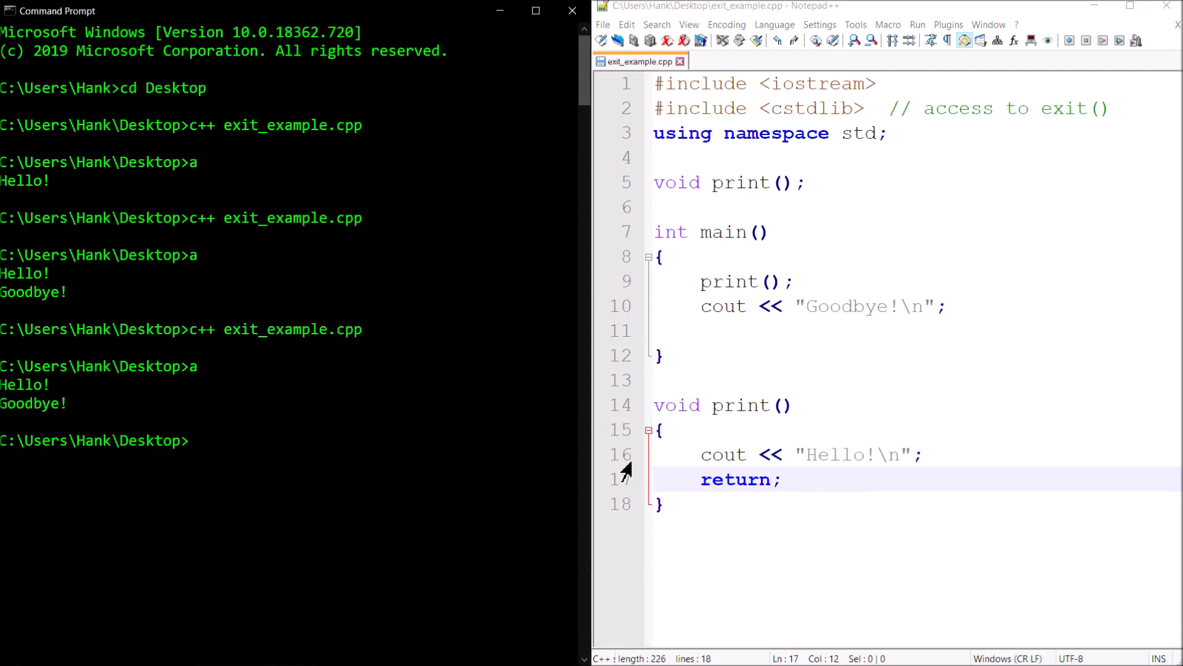
pyautogui.moveTo(722, 324)
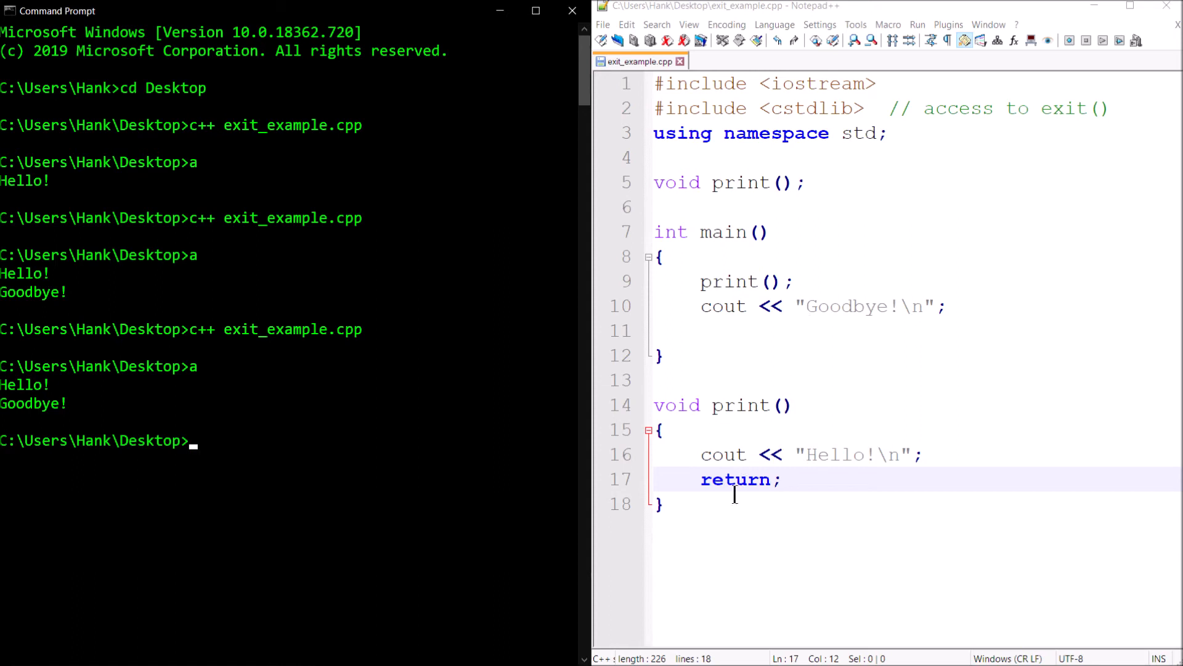
pyautogui.doubleClick(736, 480)
pyautogui.write('exit')
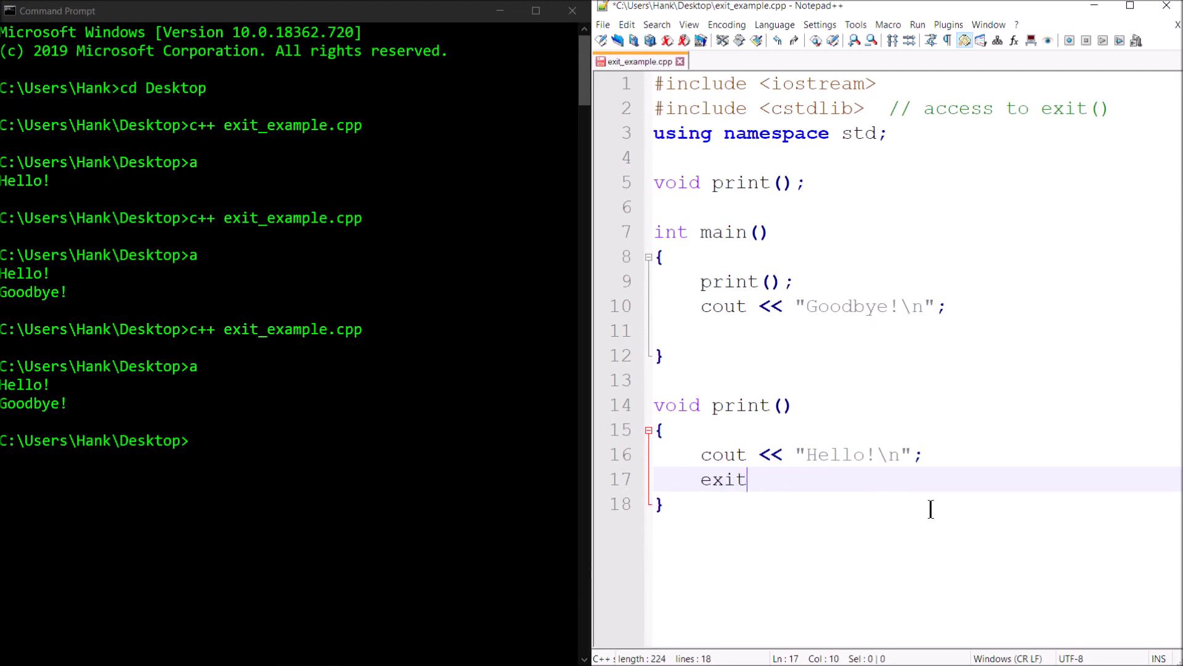
# Complete the line as exit(4); in print() and recompile exit_example.cpp
pyautogui.write('();')
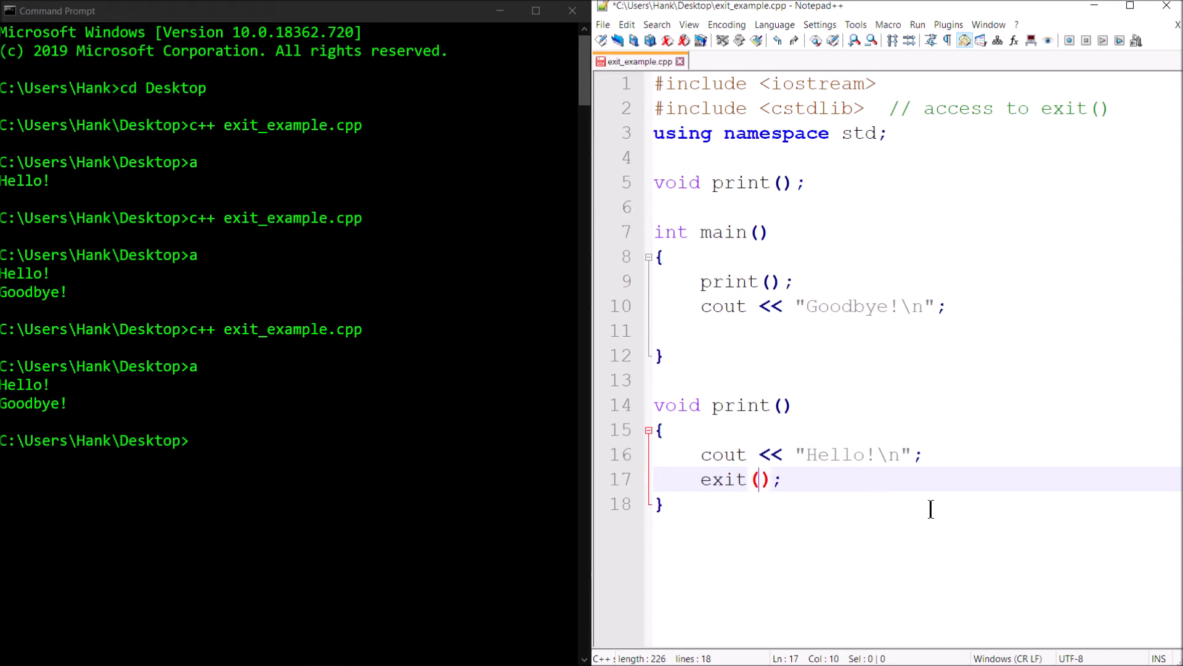
pyautogui.write('4')
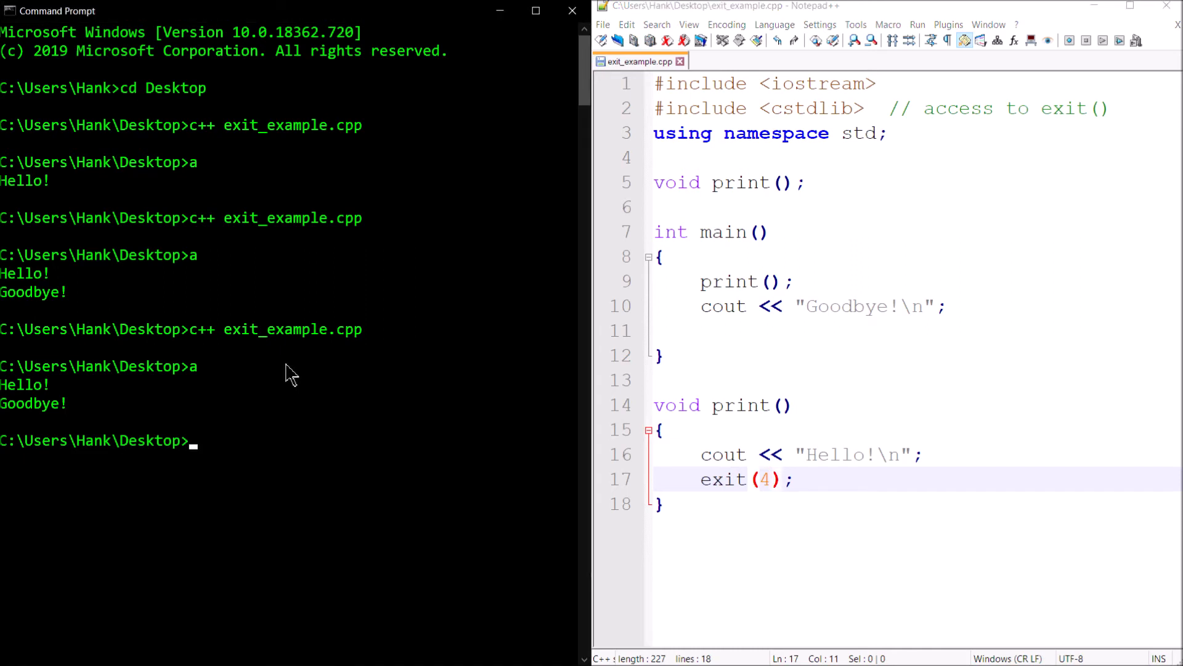
pyautogui.write('c++ exit_example.cpp')
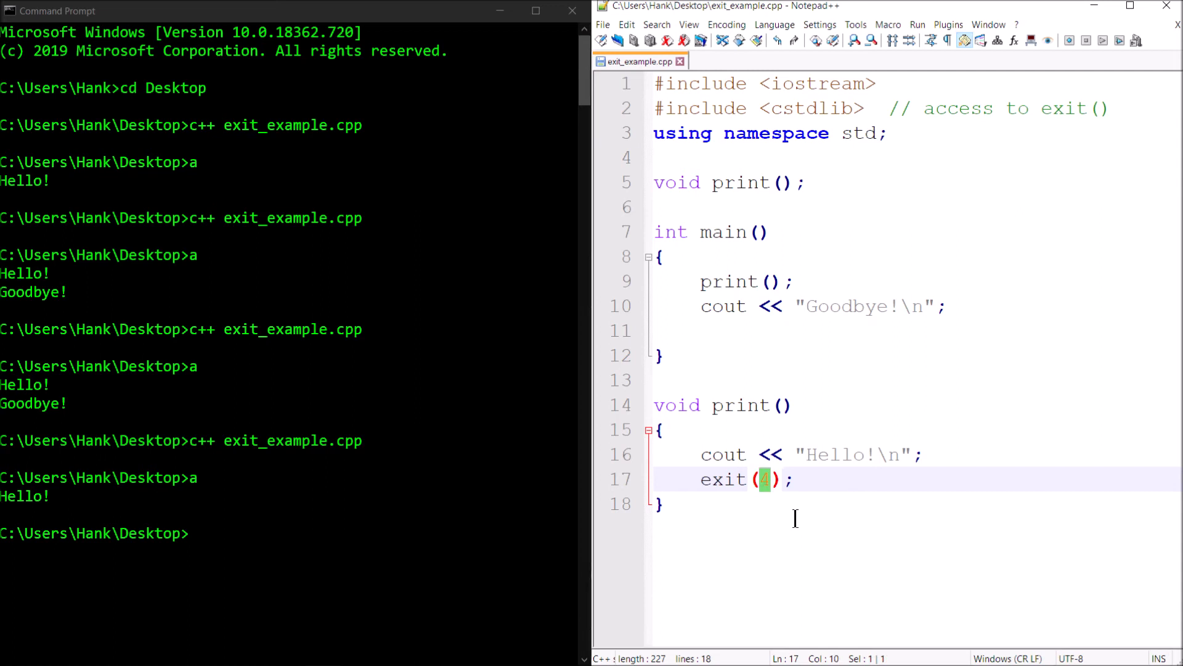
# Replace 4 with EXIT_SUCCESS in the exit call, then recompile and run a
pyautogui.write('EXIT_')
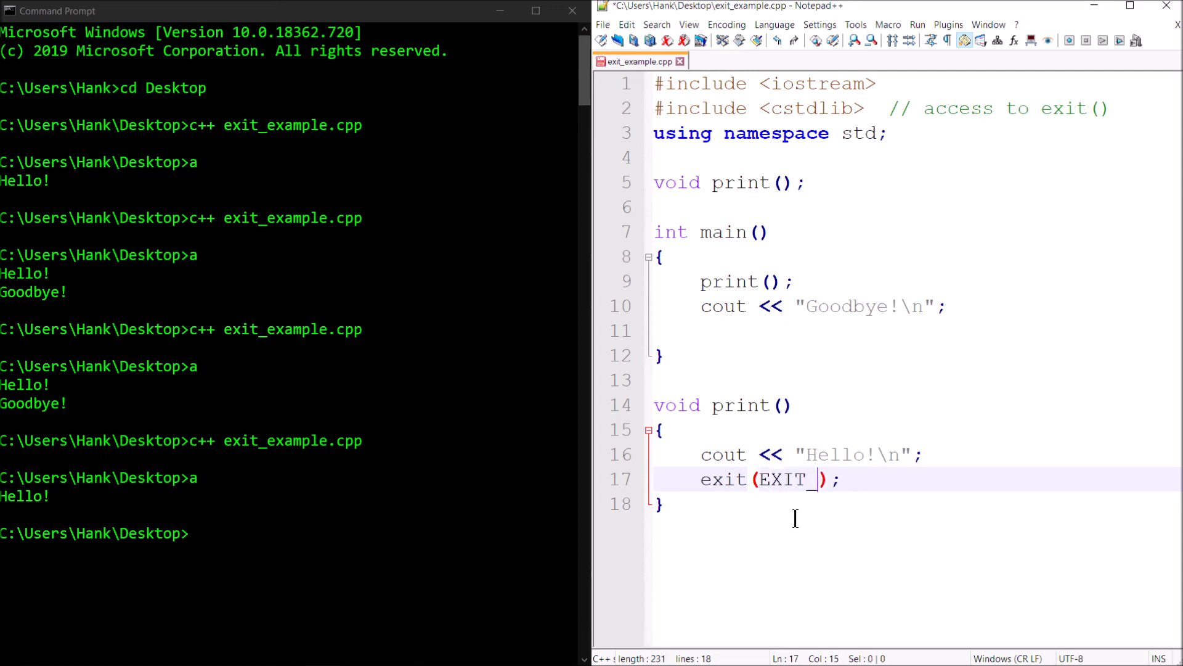
pyautogui.write('SUCCESS')
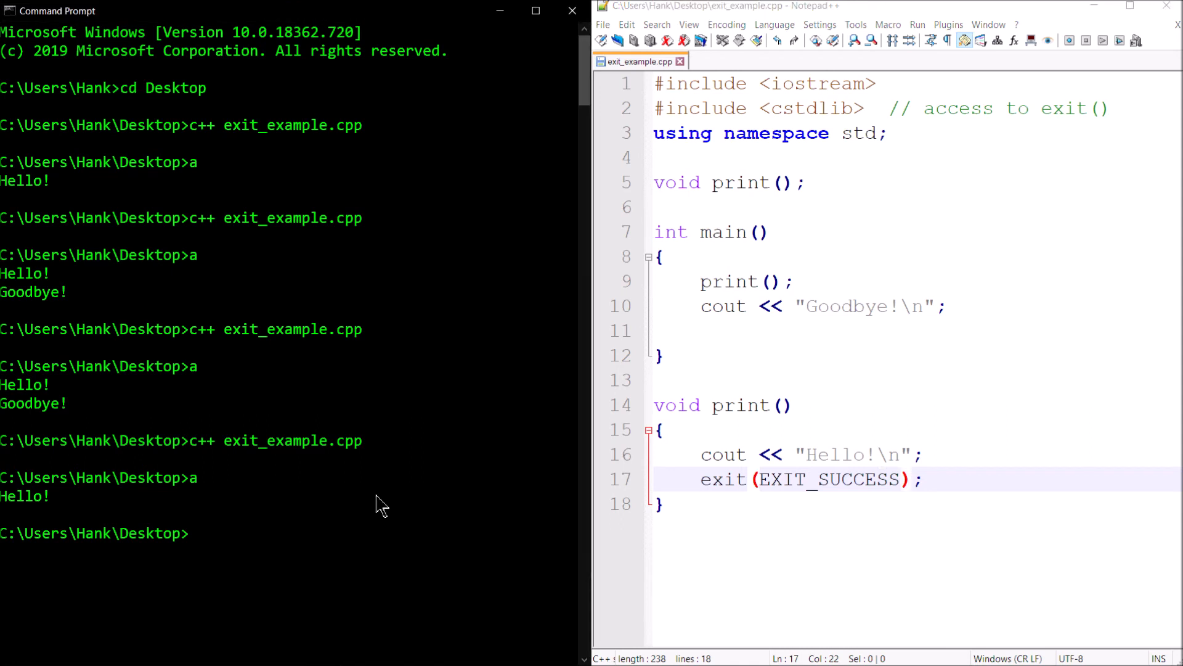
pyautogui.write('c++ exit_example.cpp')
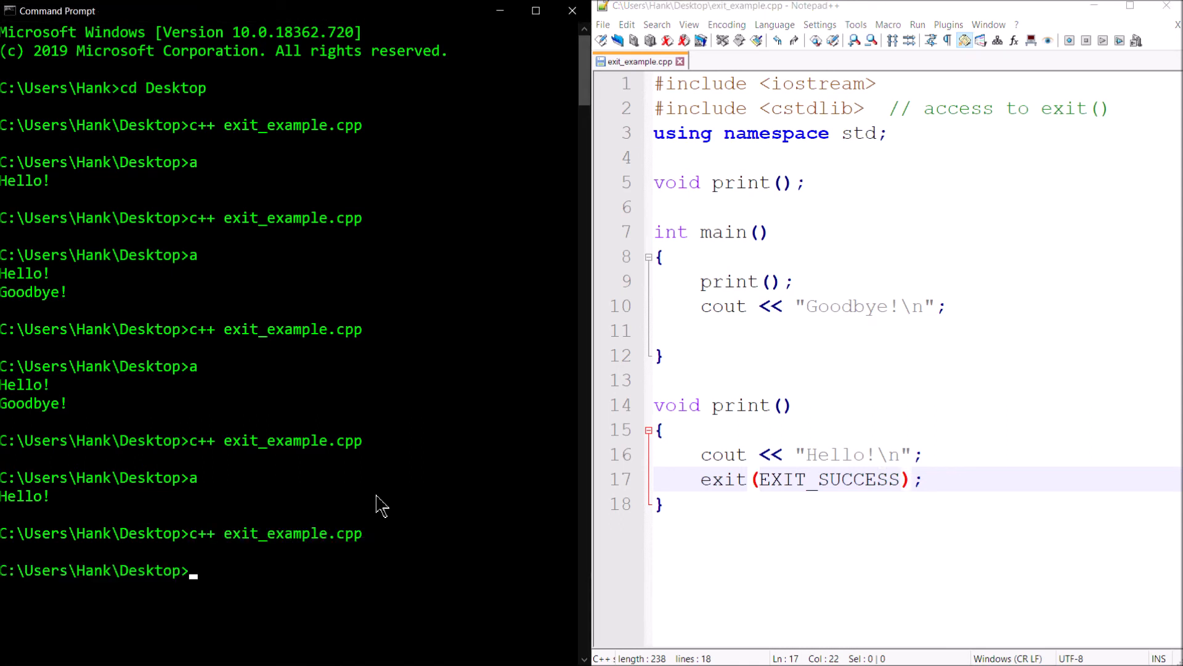
pyautogui.write('a')
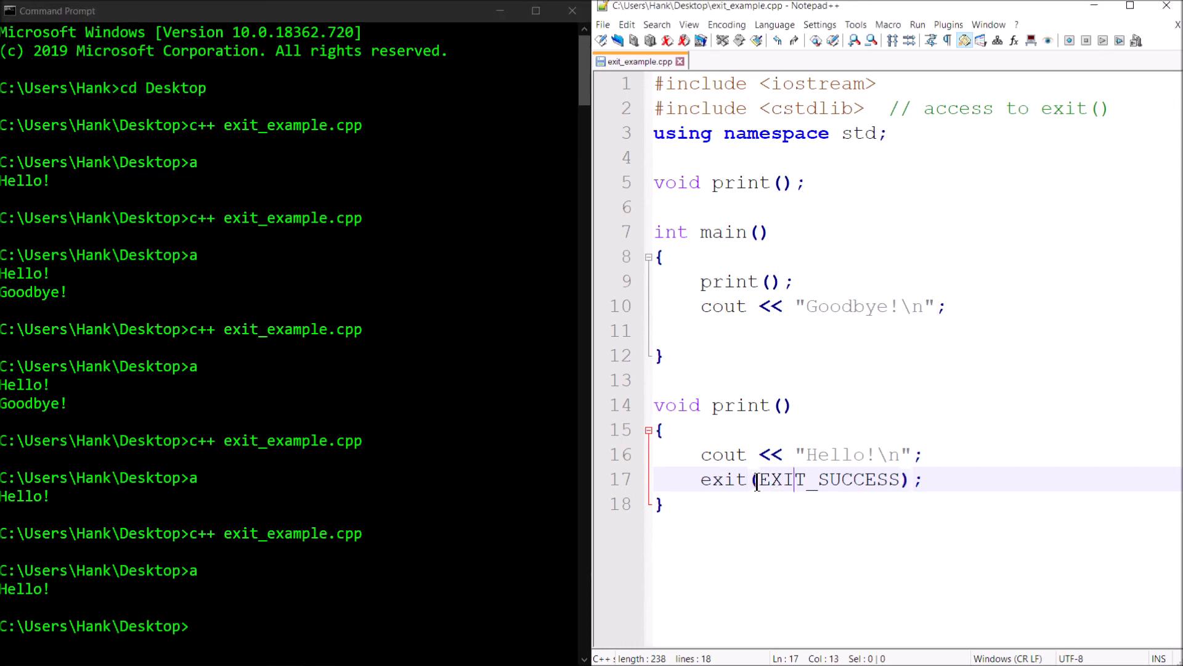
# Replace the exit code with EXIT_FAILURE so print() calls exit(EXIT_FAILURE)
pyautogui.doubleClick(858, 480)
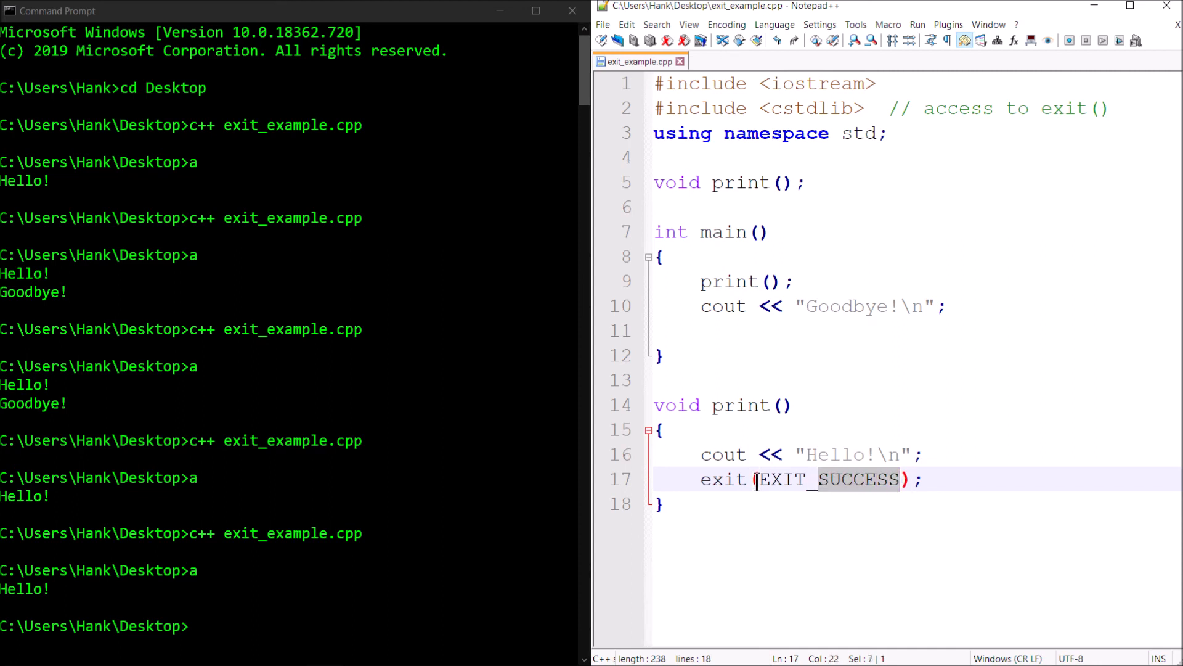
pyautogui.write('EXIT_FAILURE')
pyautogui.click(289, 625)
pyautogui.write('c++ exit_example.cpp')
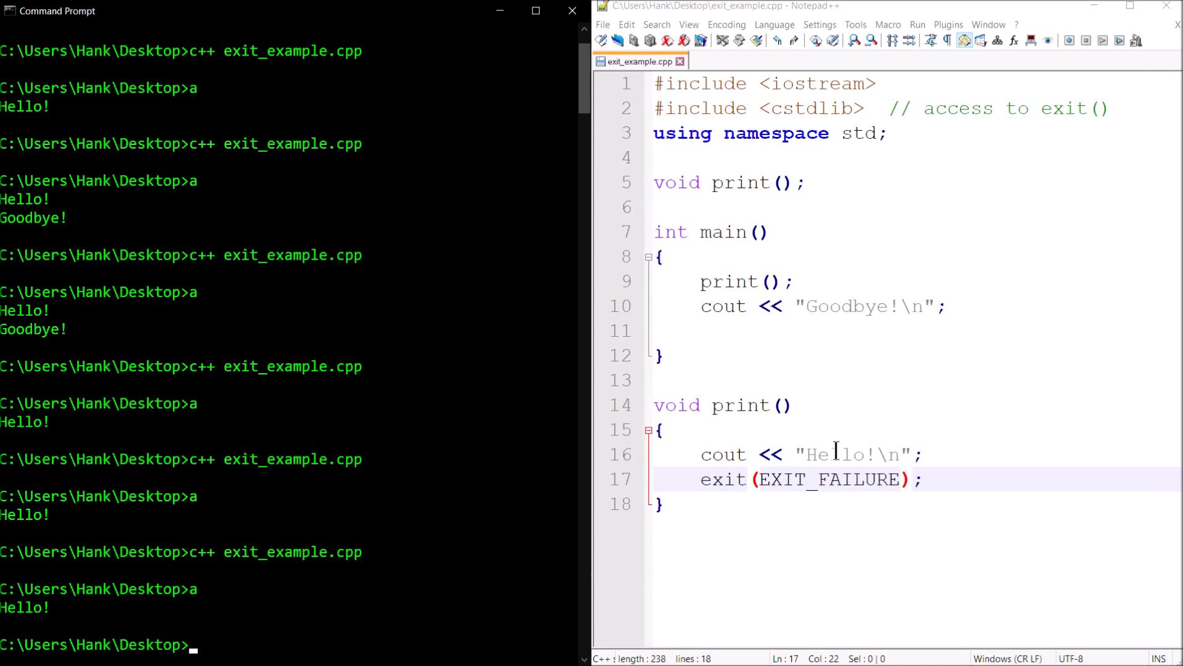
# Click in the code, then select a word on the exit(EXIT_FAILURE) line
pyautogui.click(826, 281)
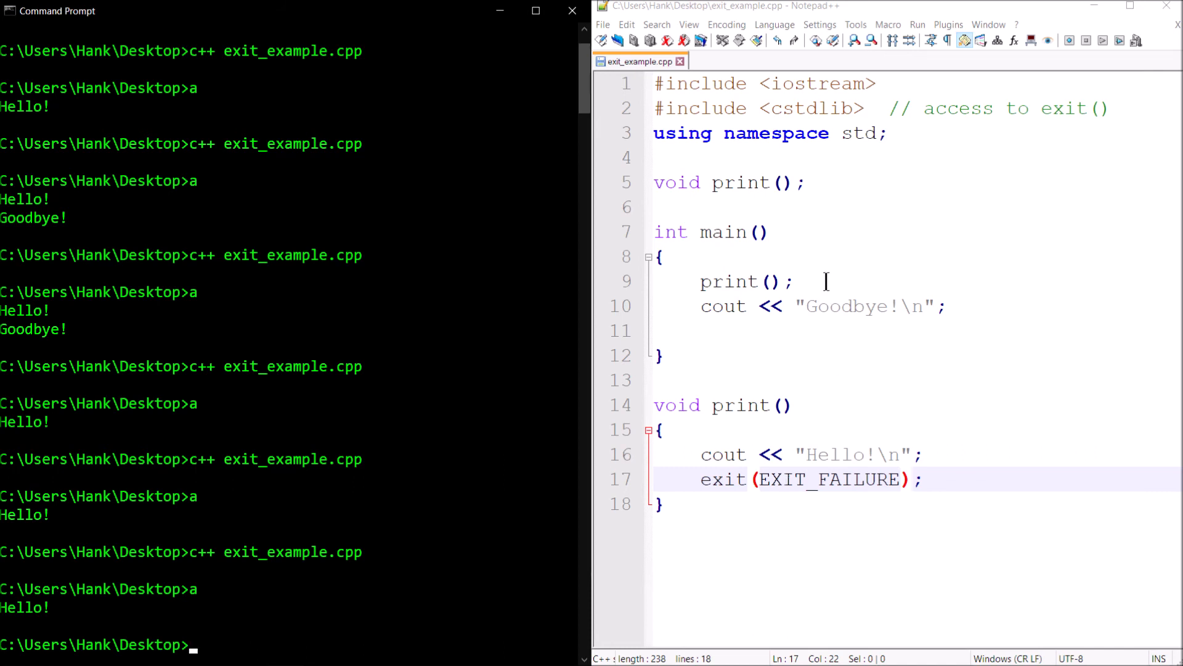
pyautogui.moveTo(959, 420)
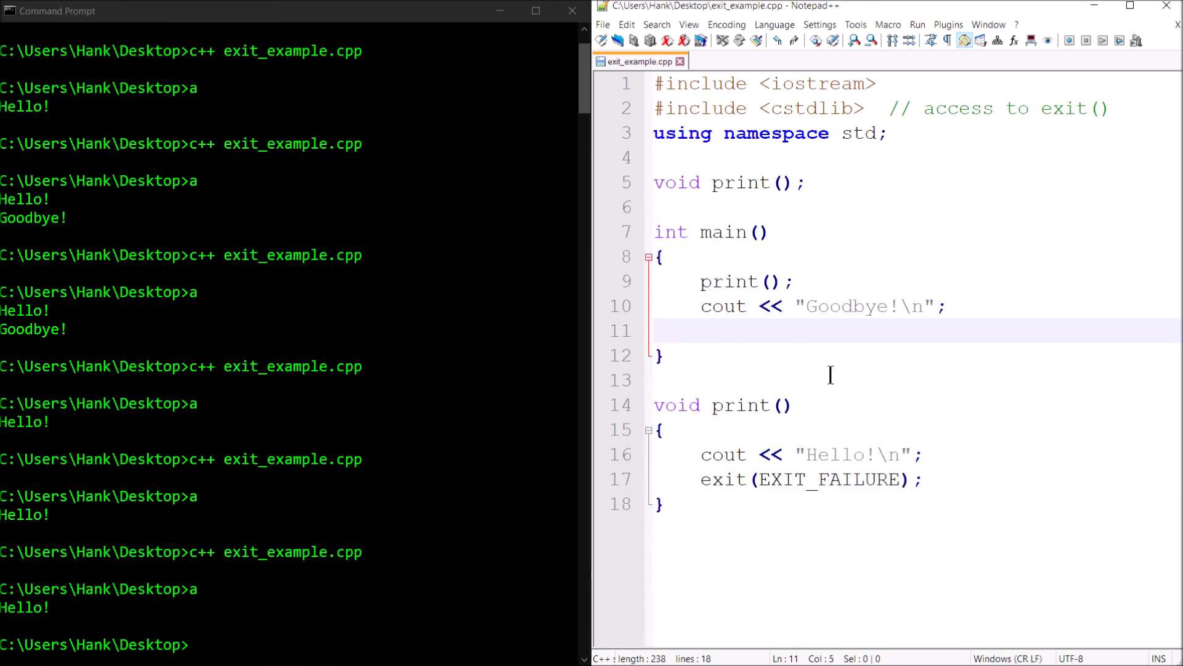
pyautogui.moveTo(755, 528)
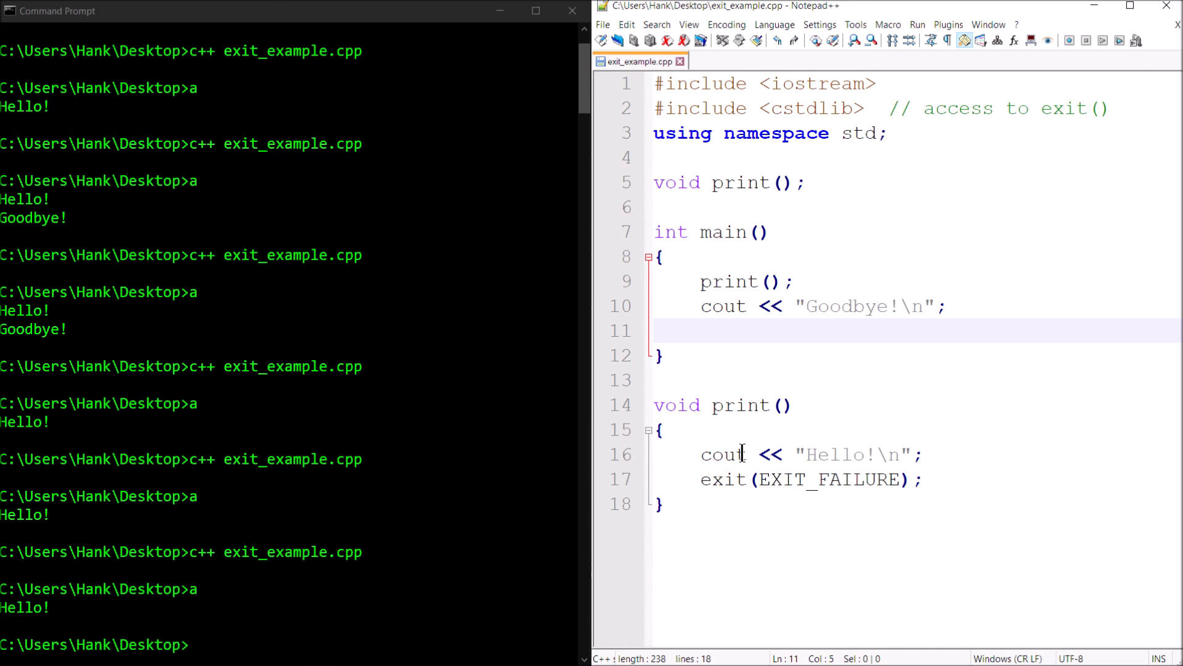
pyautogui.doubleClick(722, 479)
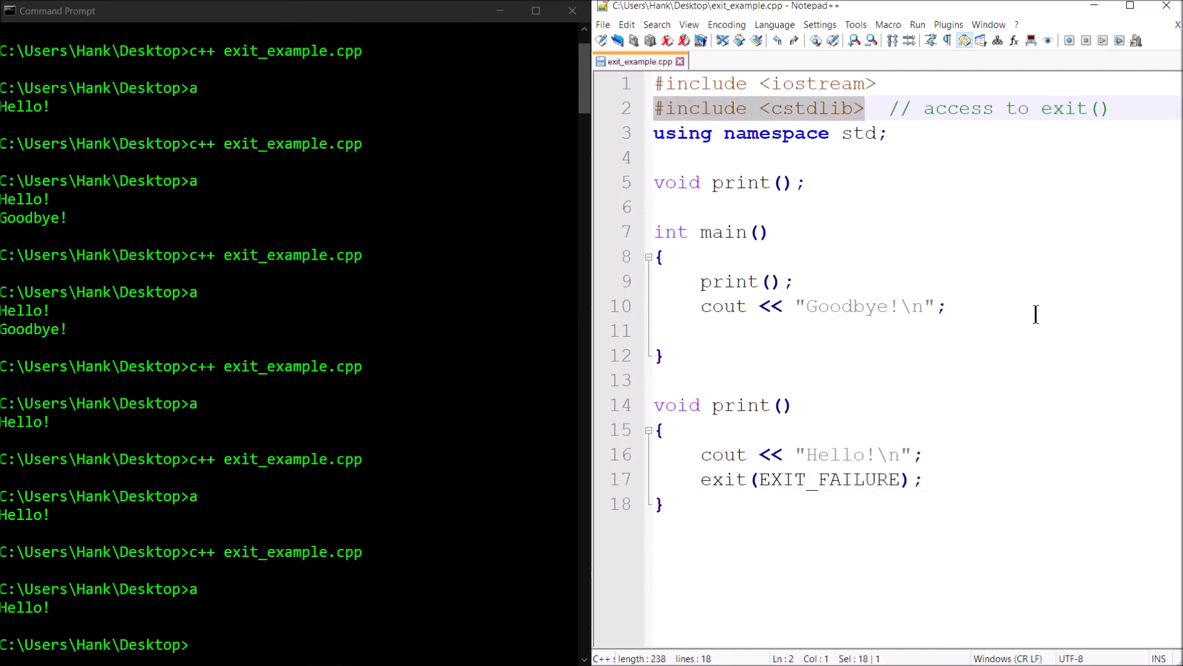
pyautogui.moveTo(780, 391)
pyautogui.write('//')
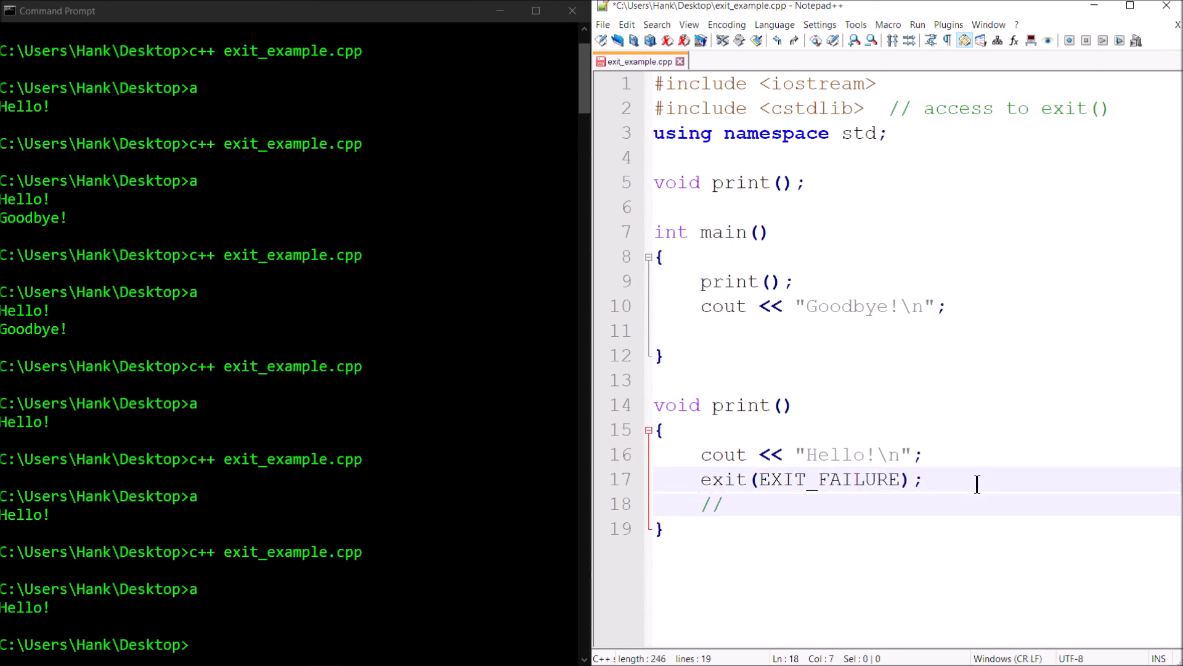
# Write the comment // EXIT_SUCCESS beneath the exit(EXIT_FAILURE) call
pyautogui.write('EXIT_SUCC')
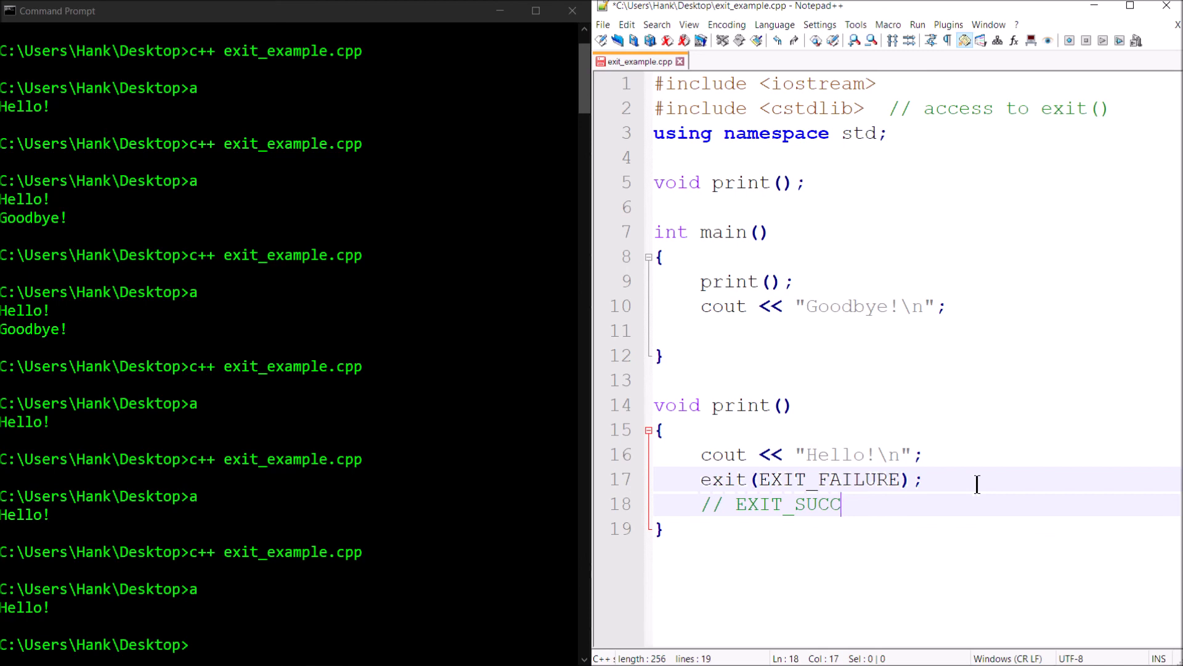
pyautogui.write('ESS')
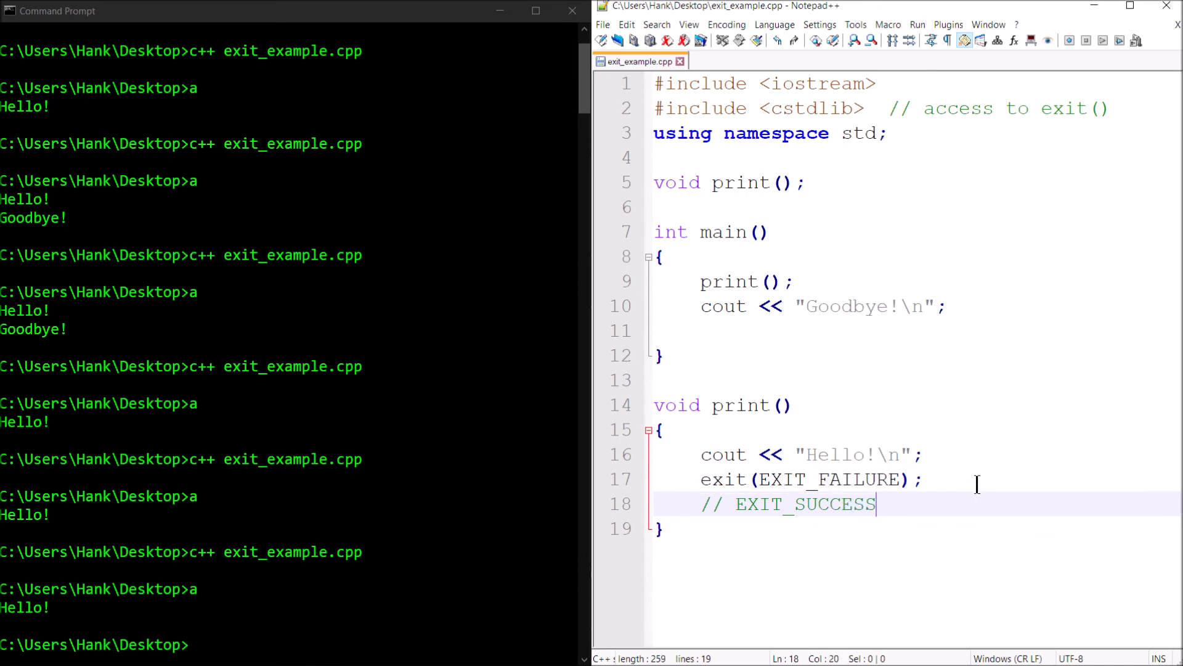